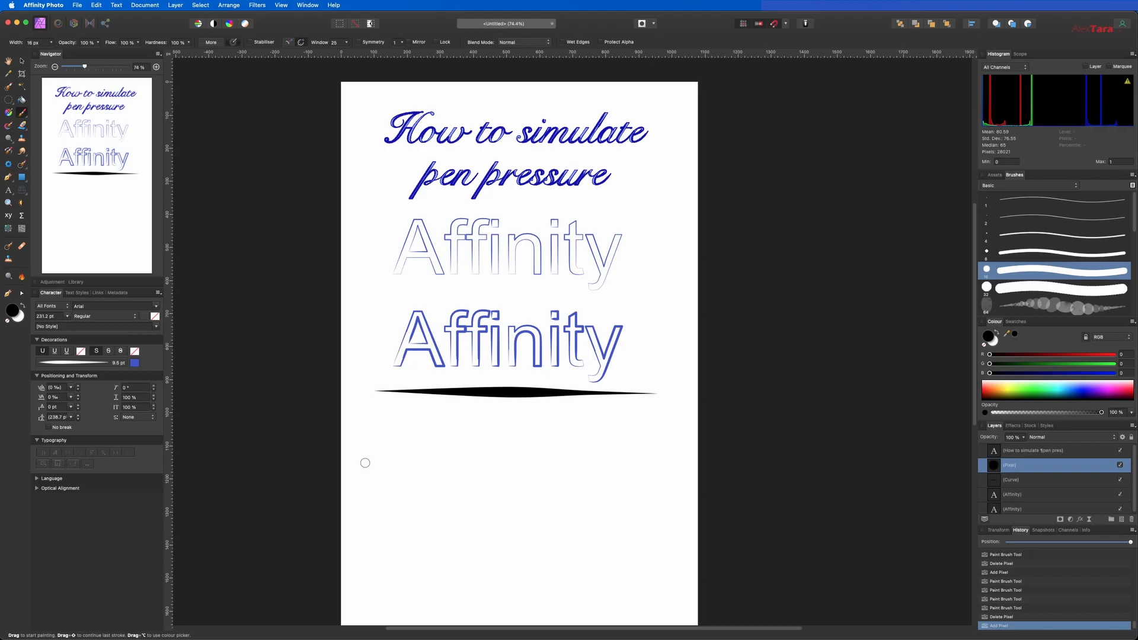
pyautogui.moveTo(417, 422)
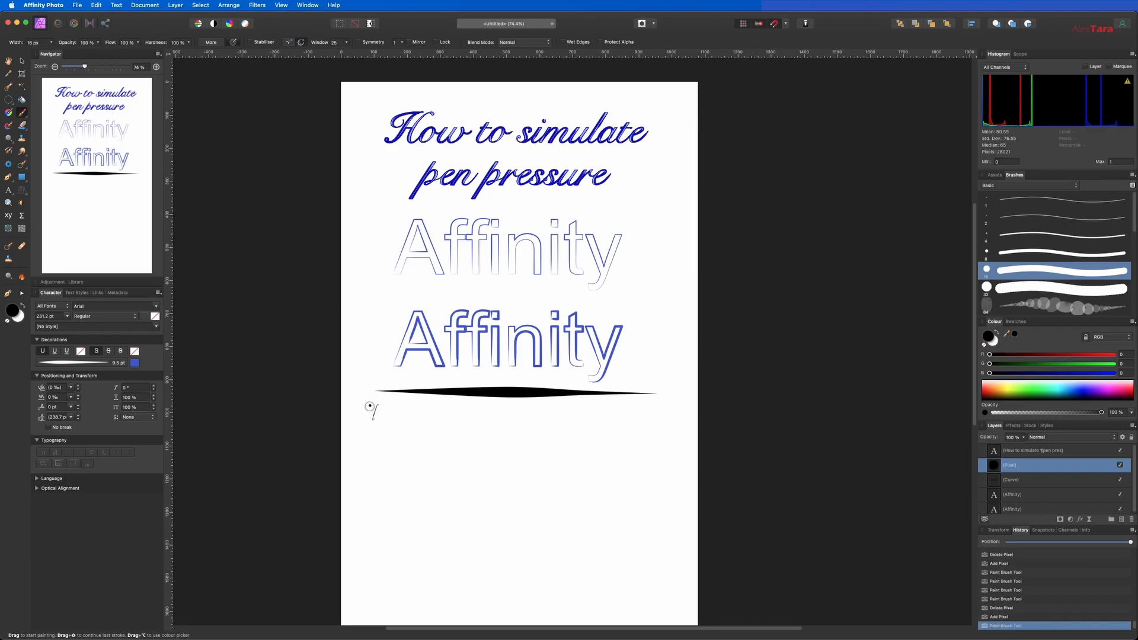
# Step: Brush two small arrow marks below the tapered black bar
pyautogui.moveTo(370, 407); pyautogui.dragTo(500, 415)
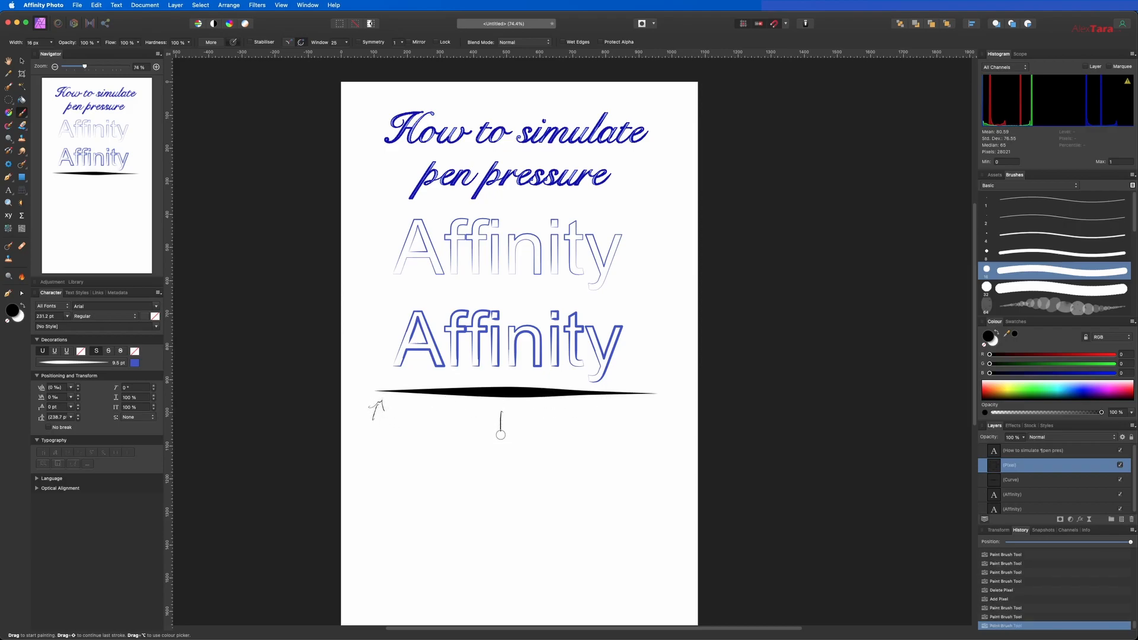
pyautogui.moveTo(501, 435); pyautogui.dragTo(501, 417)
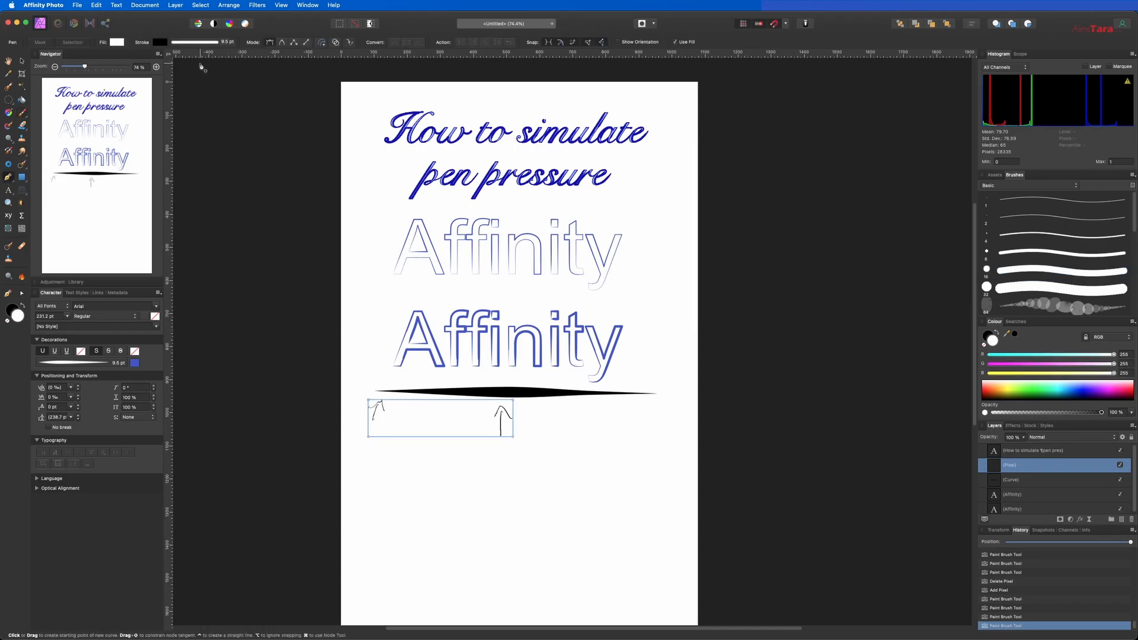
pyautogui.moveTo(427, 493)
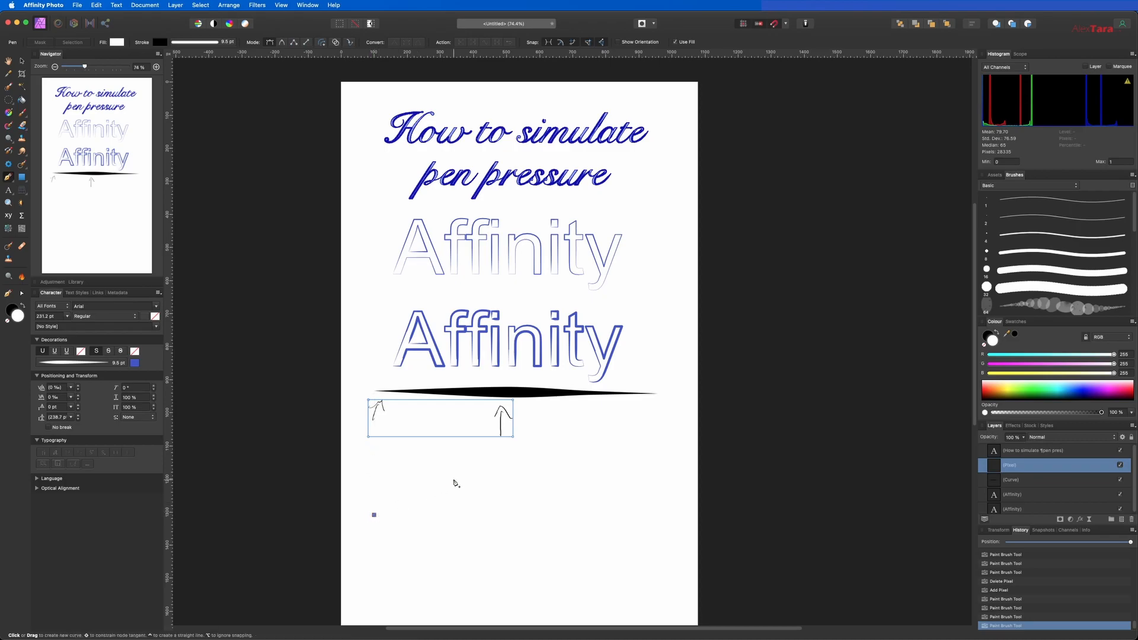
# Step: Draw a wavy vector curve sweeping across the lower page beneath the arrows
pyautogui.moveTo(373, 512); pyautogui.dragTo(678, 421)
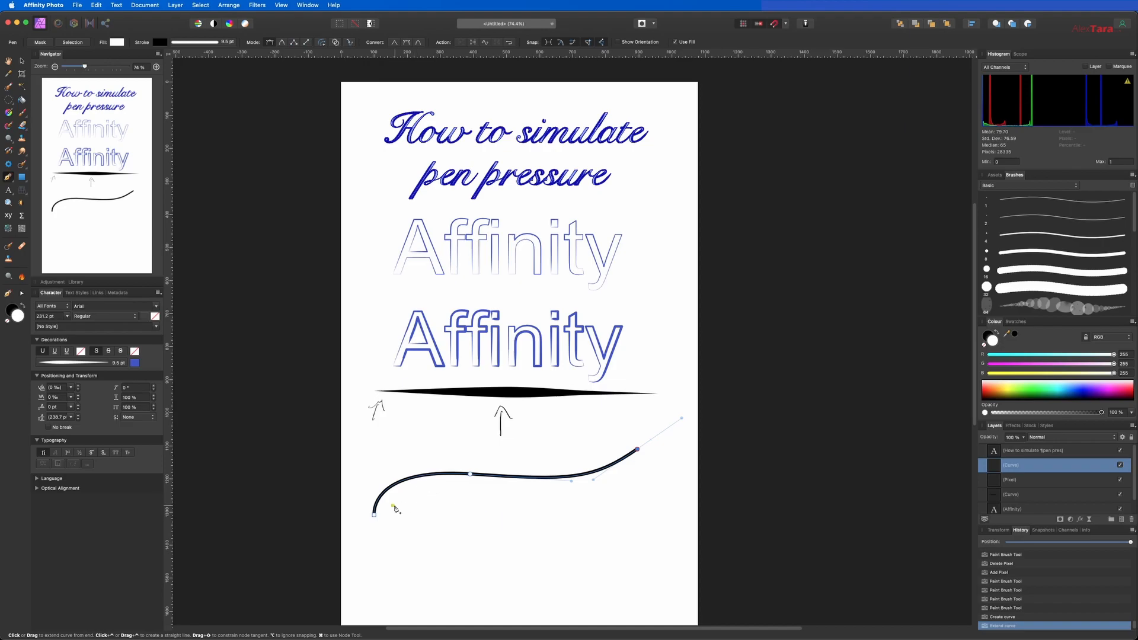
pyautogui.moveTo(381, 537)
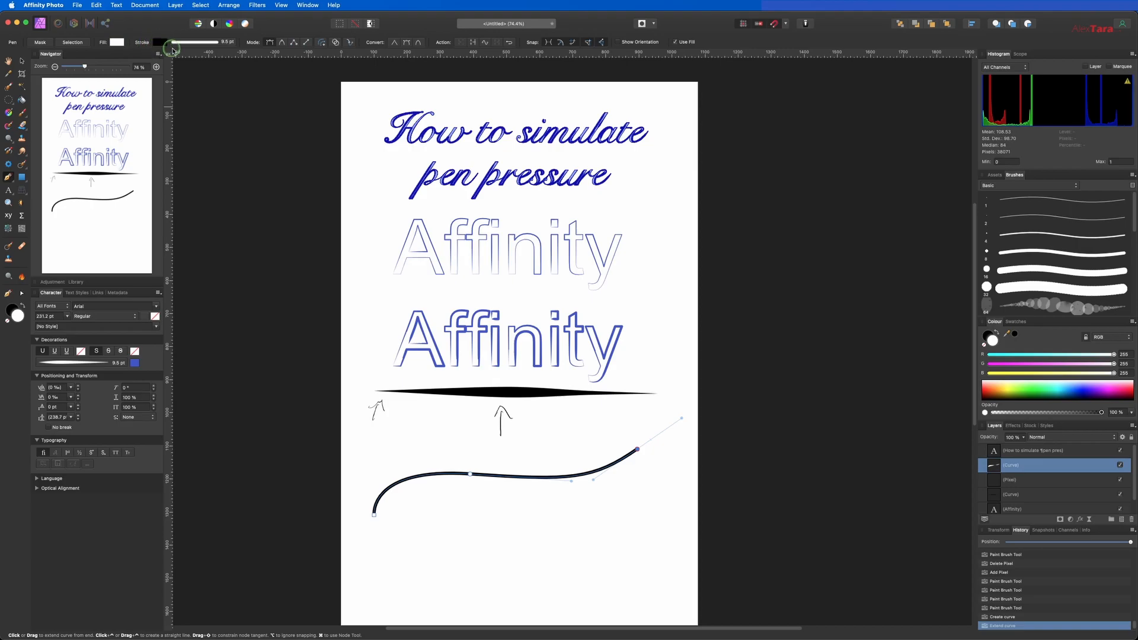
# Step: Thicken the wavy curve's stroke width to 40 pt
pyautogui.click(145, 43)
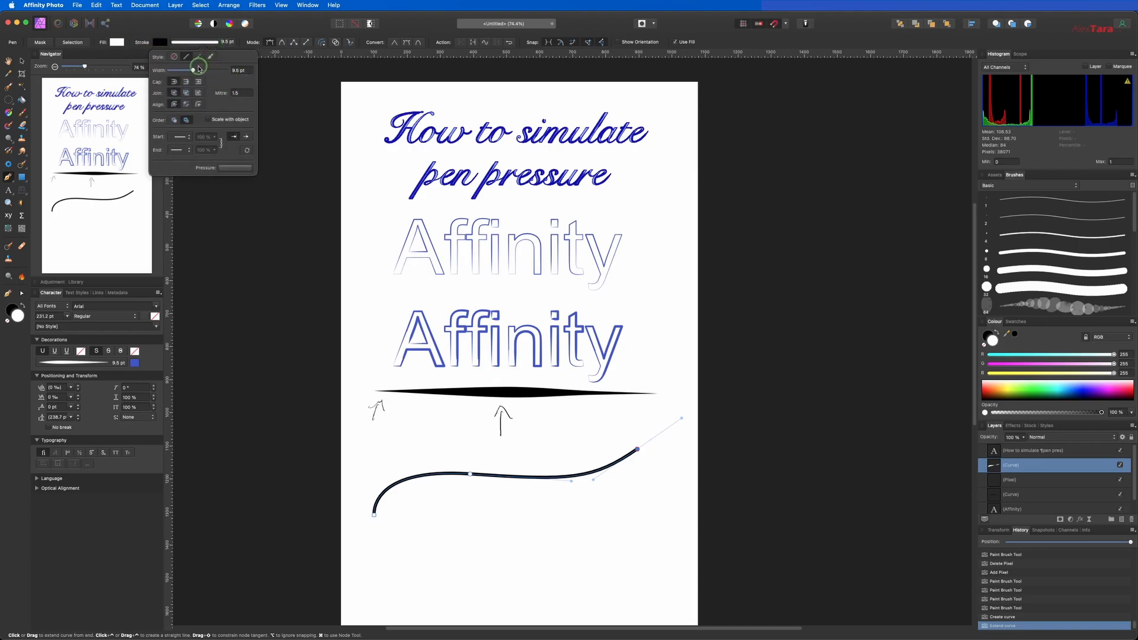
pyautogui.moveTo(198, 70); pyautogui.dragTo(222, 70)
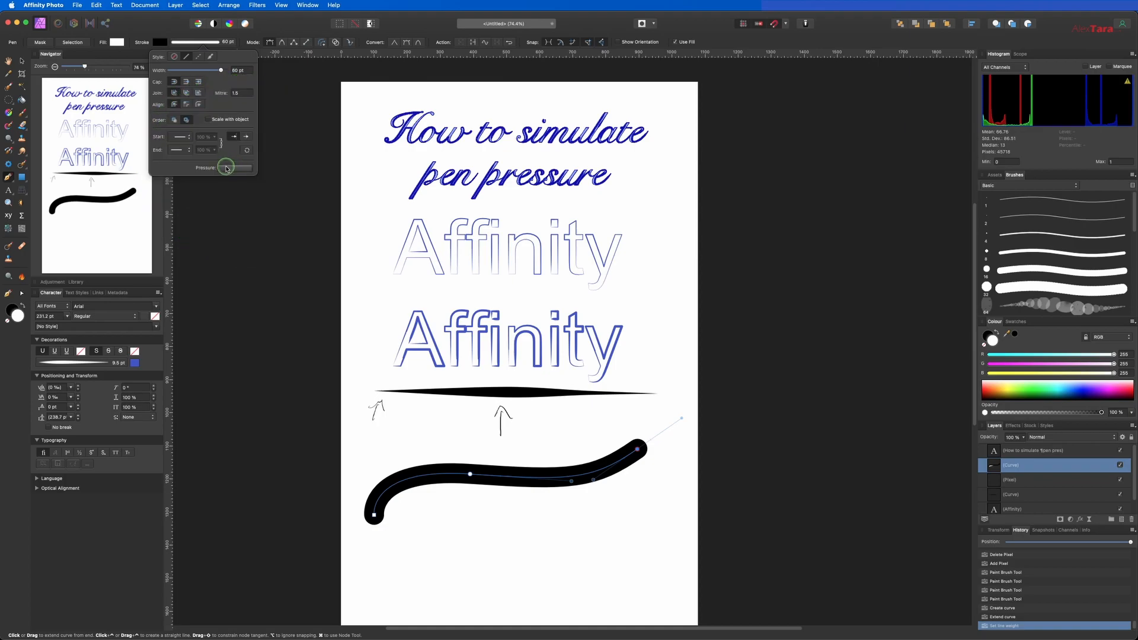
# Step: Shape the curve's pressure profile so its start tapers down to zero thickness
pyautogui.click(234, 167)
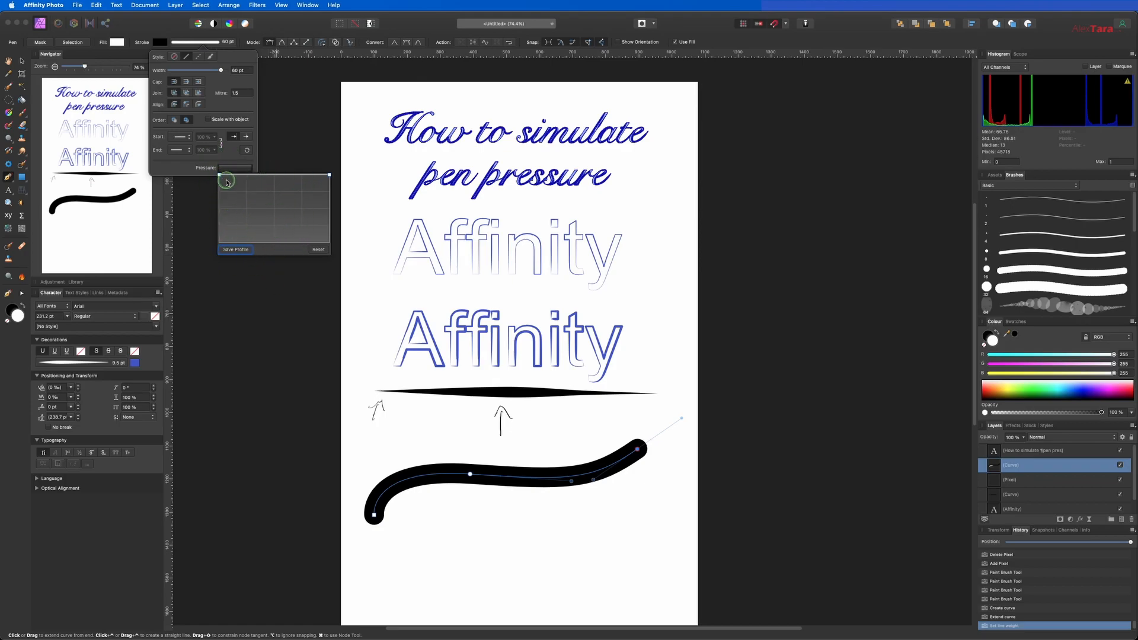
pyautogui.moveTo(235, 217)
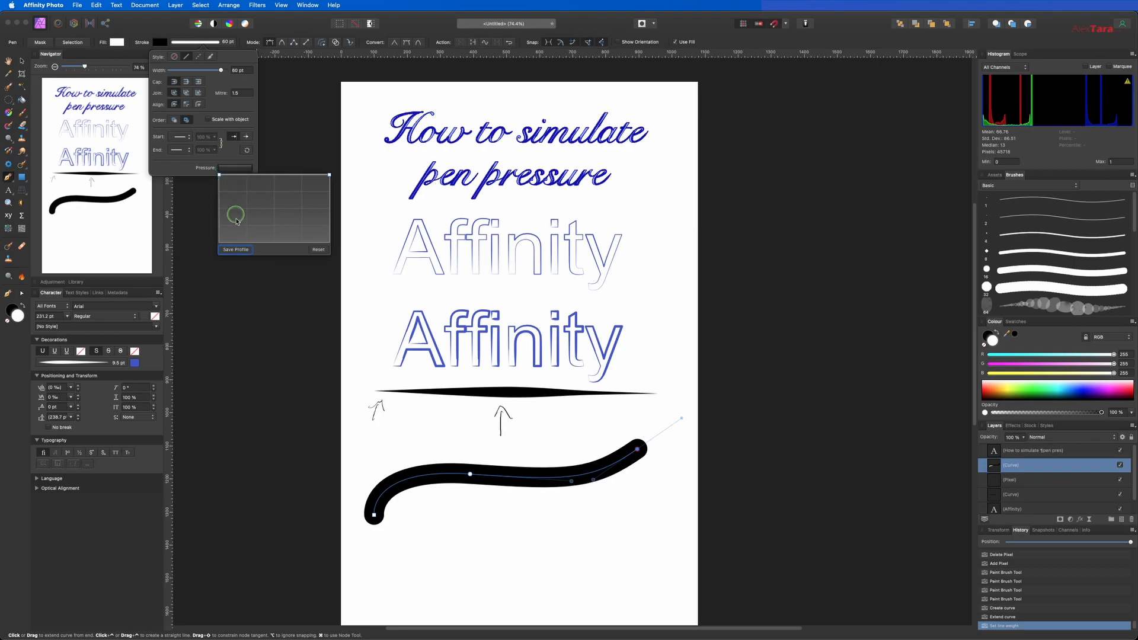
pyautogui.click(319, 249)
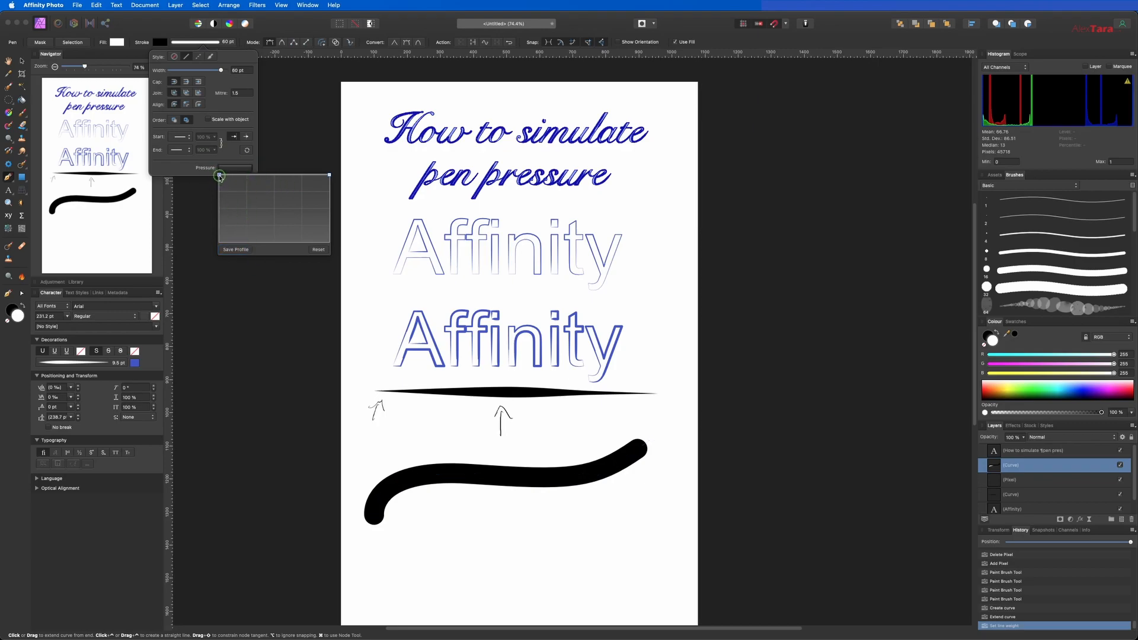
pyautogui.moveTo(219, 176); pyautogui.dragTo(222, 222)
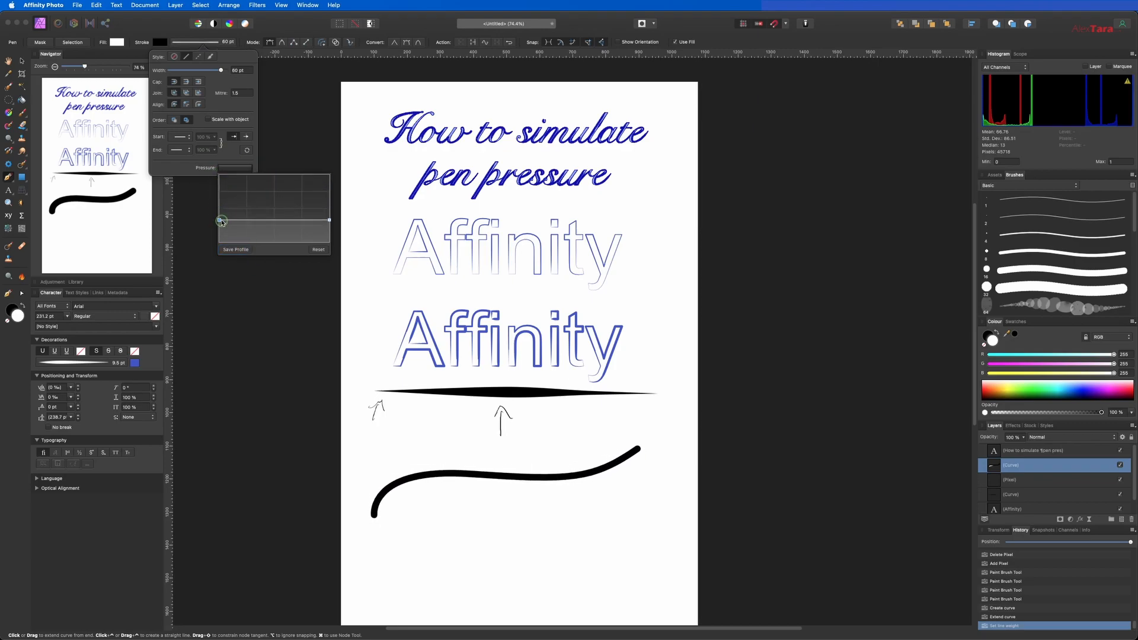
pyautogui.moveTo(221, 220); pyautogui.dragTo(319, 221)
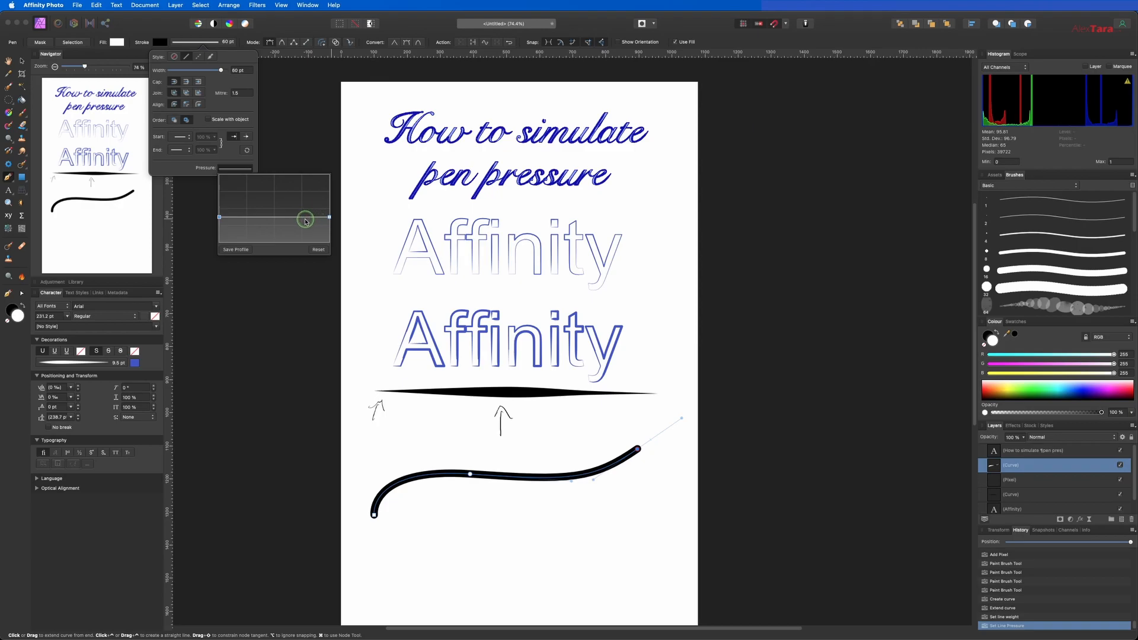
pyautogui.moveTo(296, 223)
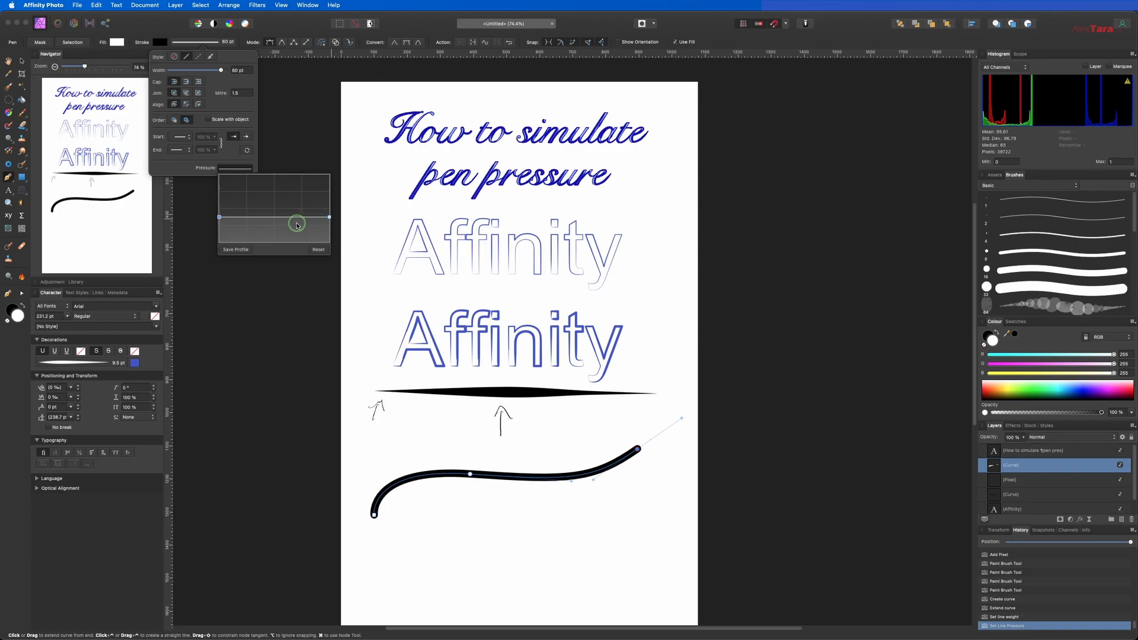
pyautogui.moveTo(297, 222); pyautogui.dragTo(221, 216)
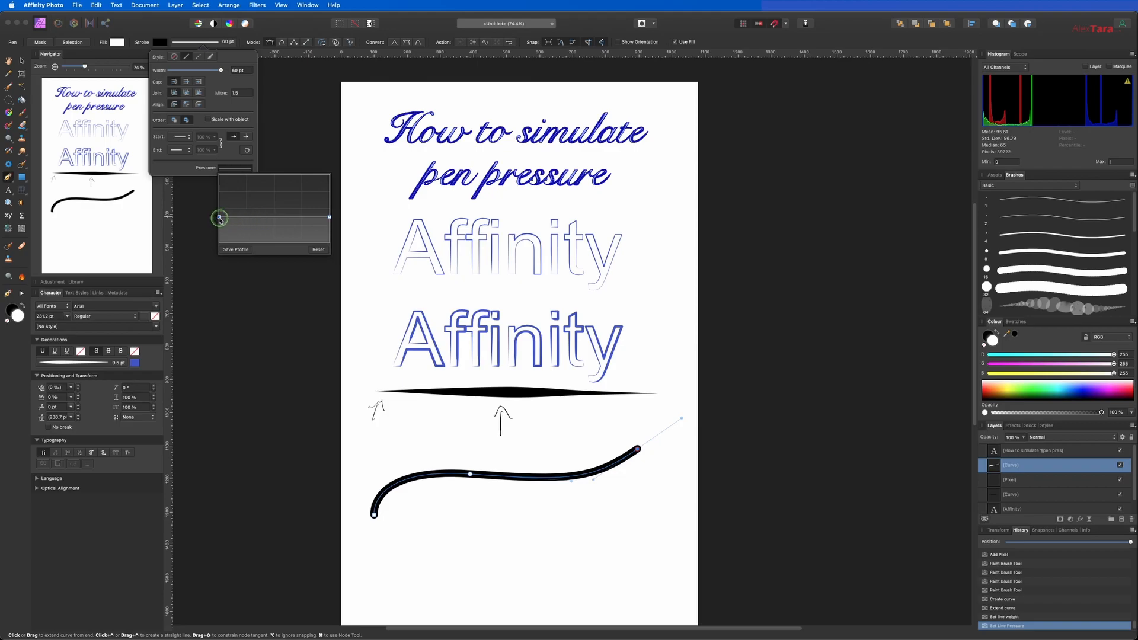
pyautogui.moveTo(221, 218); pyautogui.dragTo(221, 243)
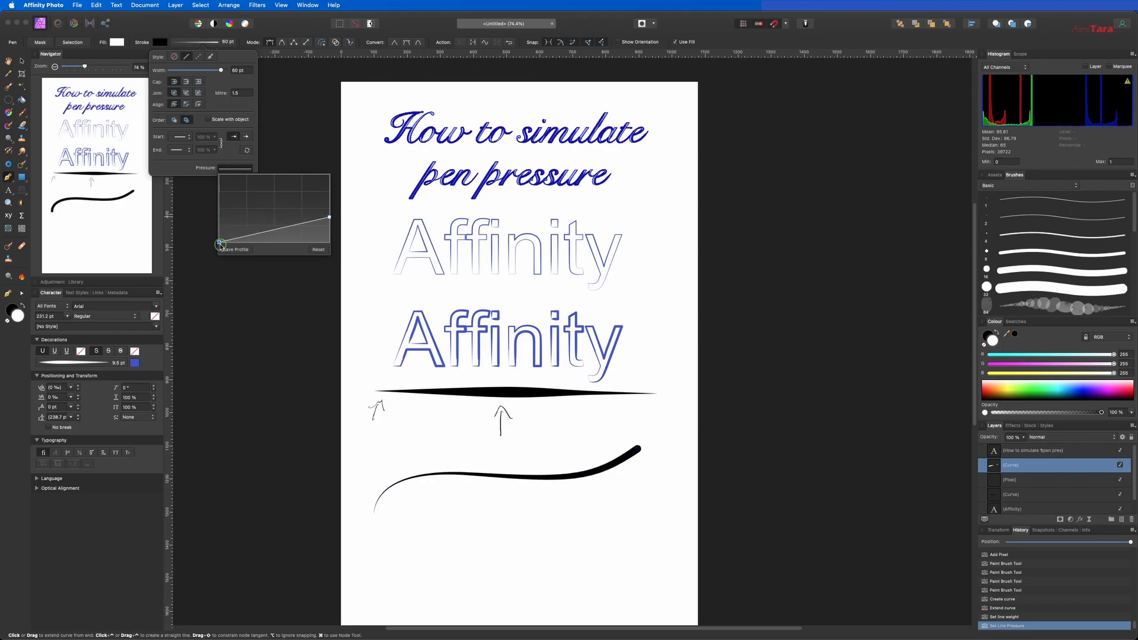
pyautogui.moveTo(220, 242); pyautogui.dragTo(216, 254)
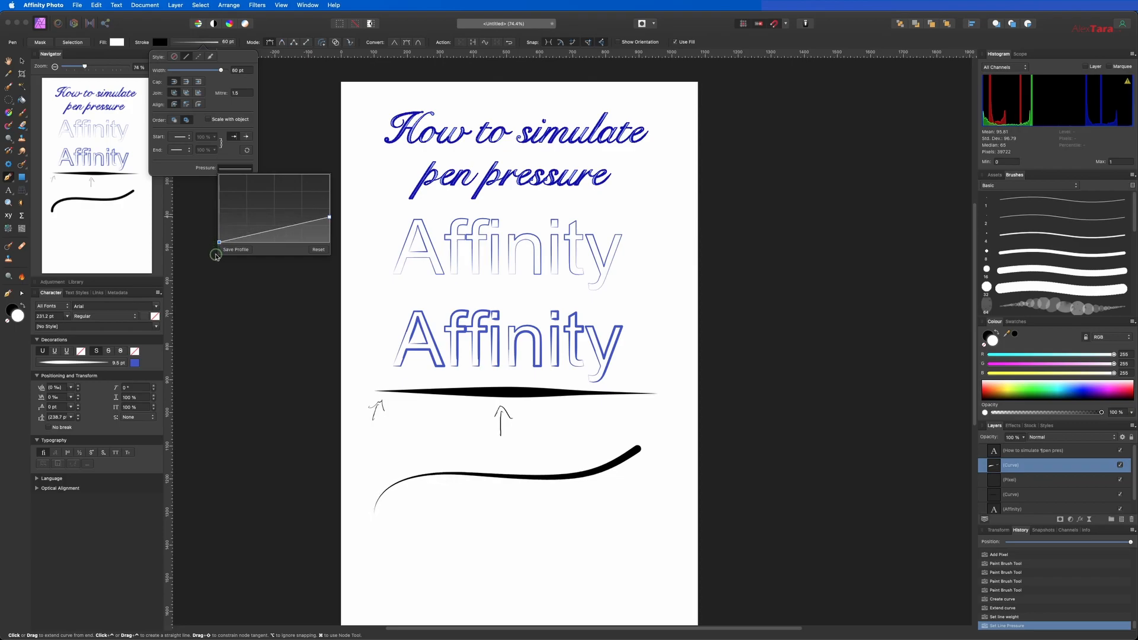
# Step: Arch the profile so the curve swells in the middle and tapers thin at its finish
pyautogui.moveTo(215, 256); pyautogui.dragTo(319, 225)
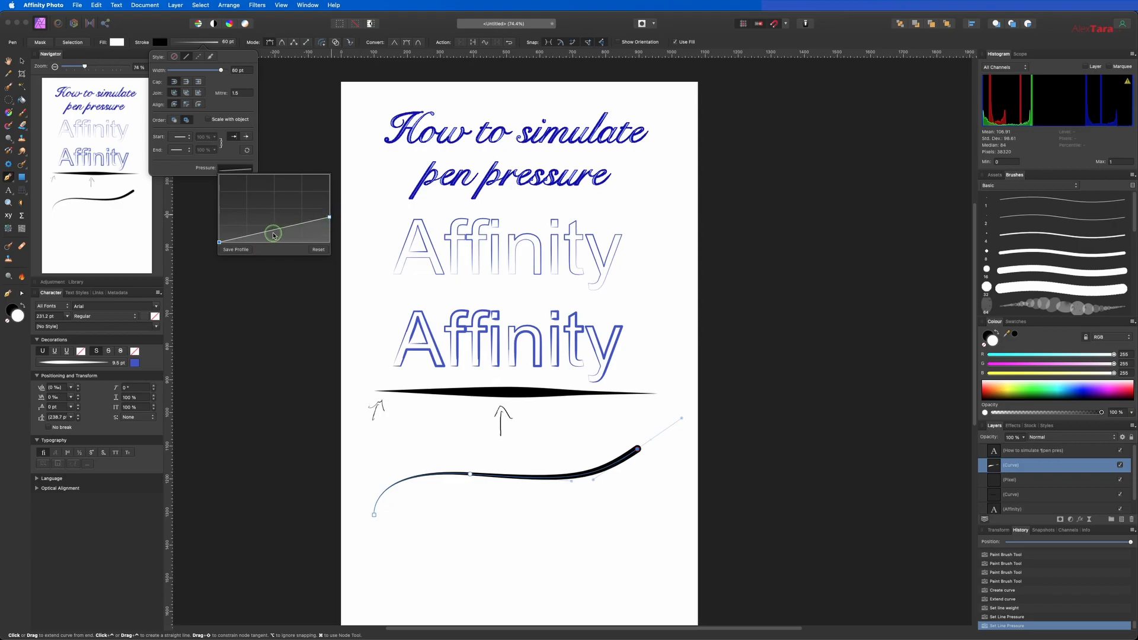
pyautogui.moveTo(274, 236); pyautogui.dragTo(256, 191)
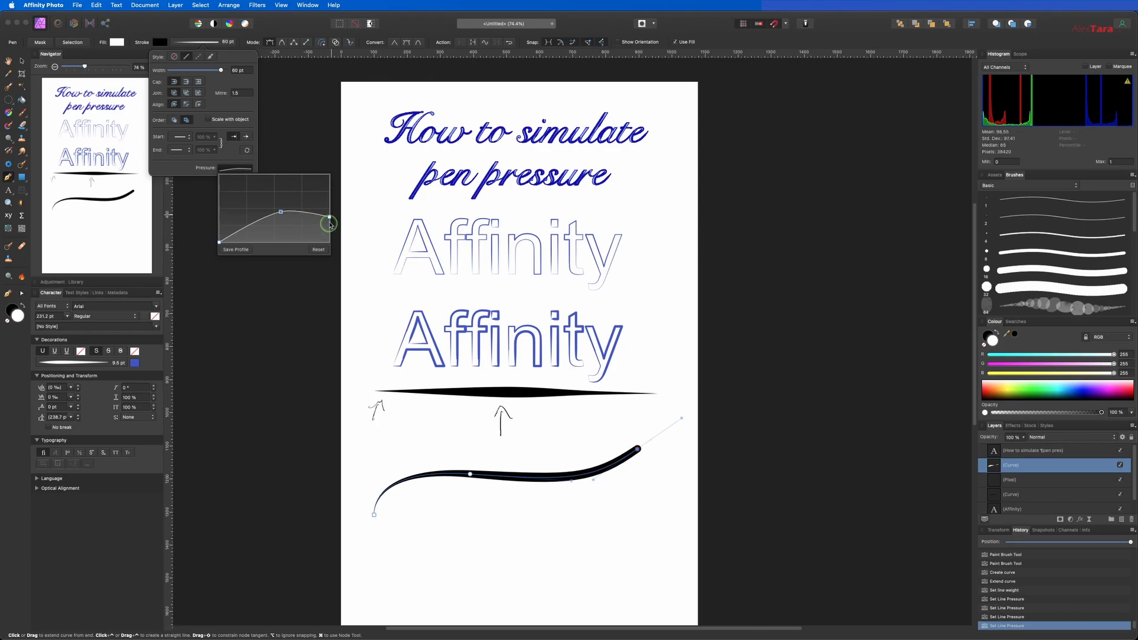
pyautogui.moveTo(328, 222); pyautogui.dragTo(330, 231)
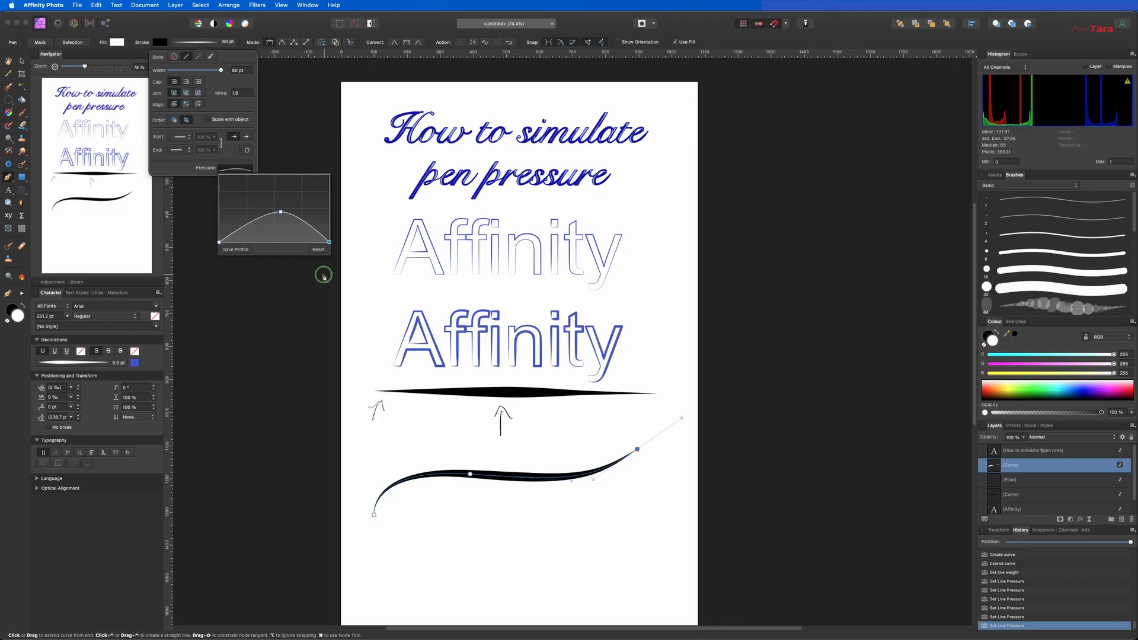
pyautogui.moveTo(552, 504)
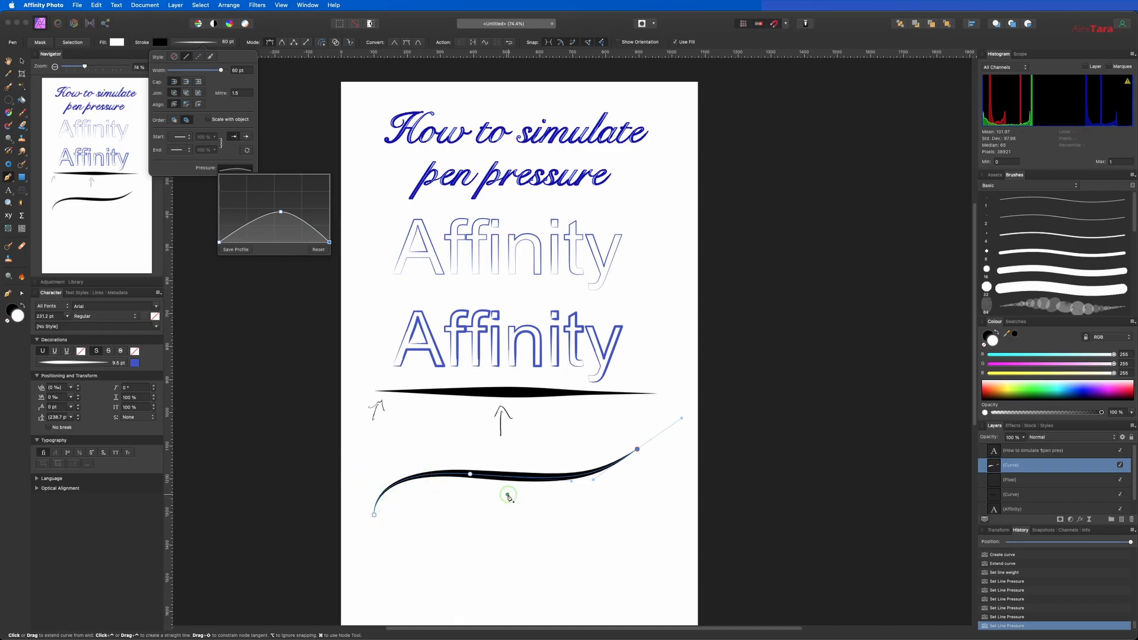
pyautogui.moveTo(519, 459)
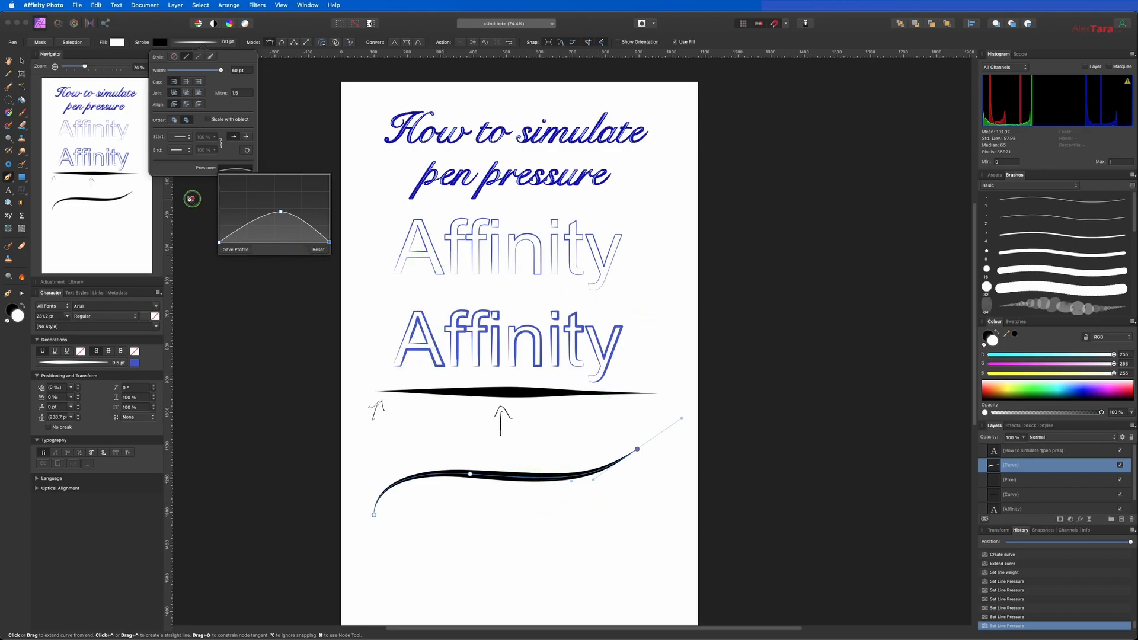
pyautogui.moveTo(493, 289)
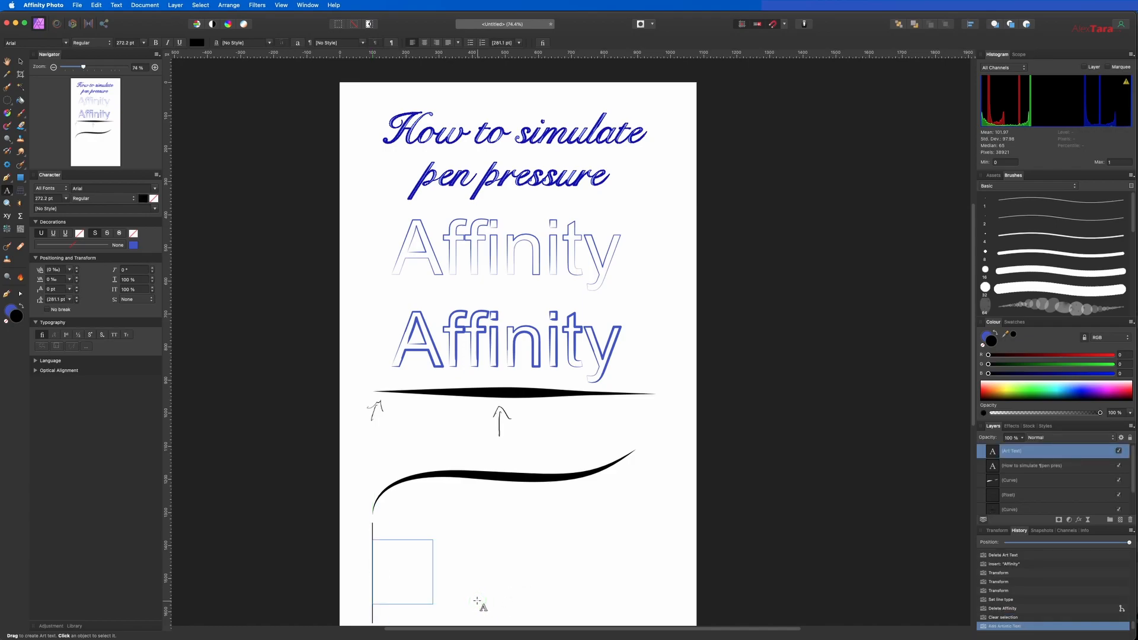
# Step: Add the text 'Affinity Photo' at the page bottom and drop its fill opacity to 0%
pyautogui.write('Affinity Photo')
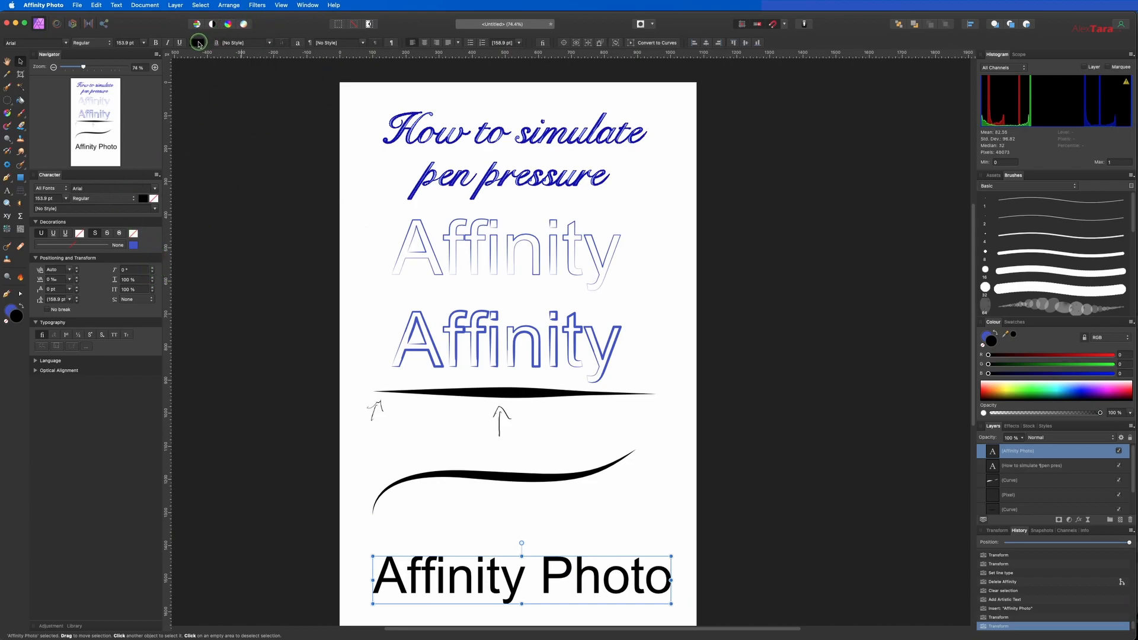
pyautogui.click(196, 43)
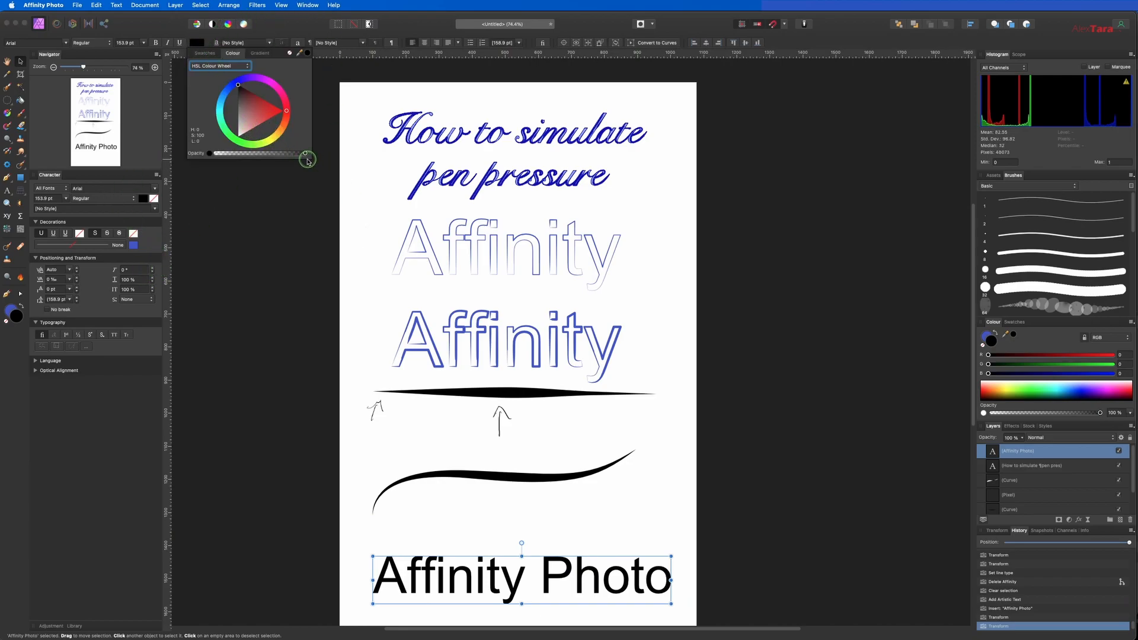
pyautogui.moveTo(305, 153); pyautogui.dragTo(202, 153)
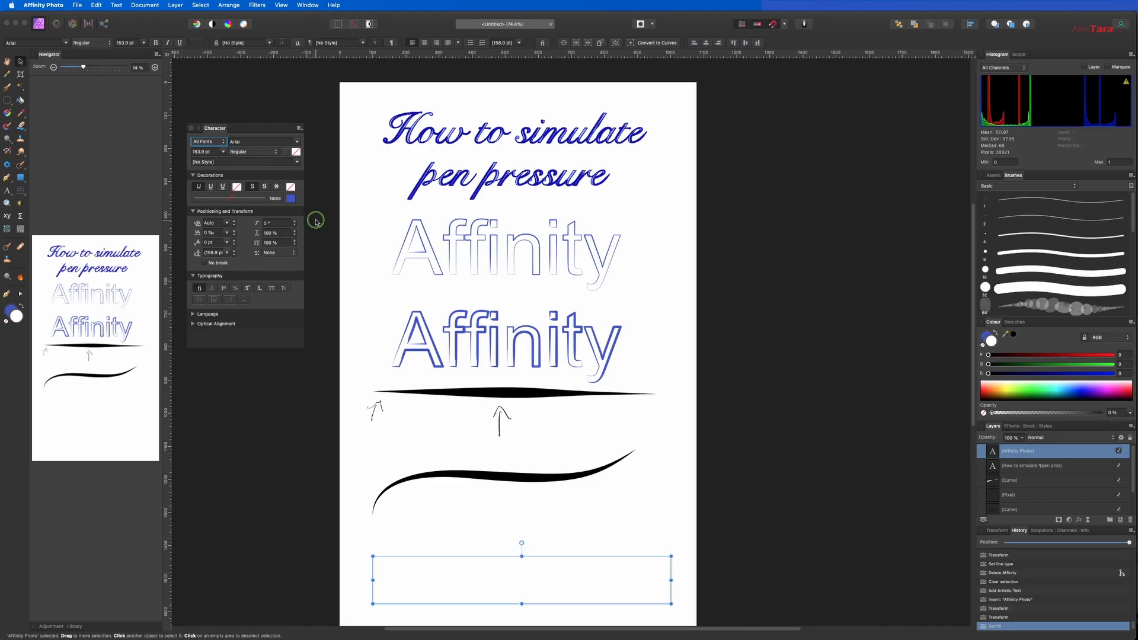
pyautogui.moveTo(717, 277)
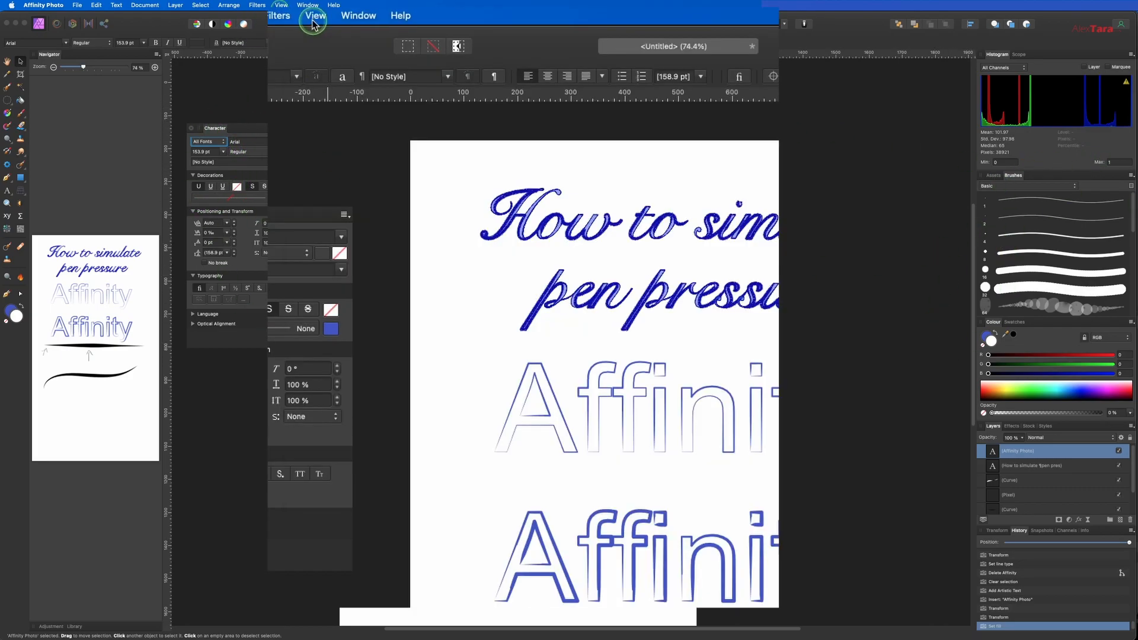
# Step: Browse the View > Studio list of panels to find the Character panel
pyautogui.click(316, 15)
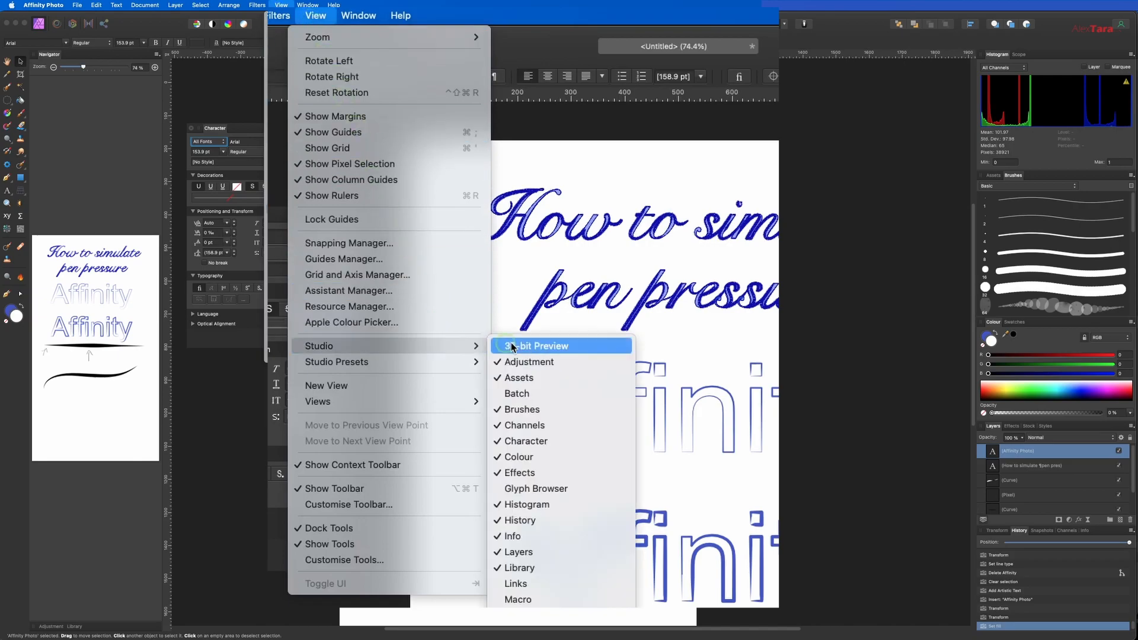
pyautogui.moveTo(592, 441)
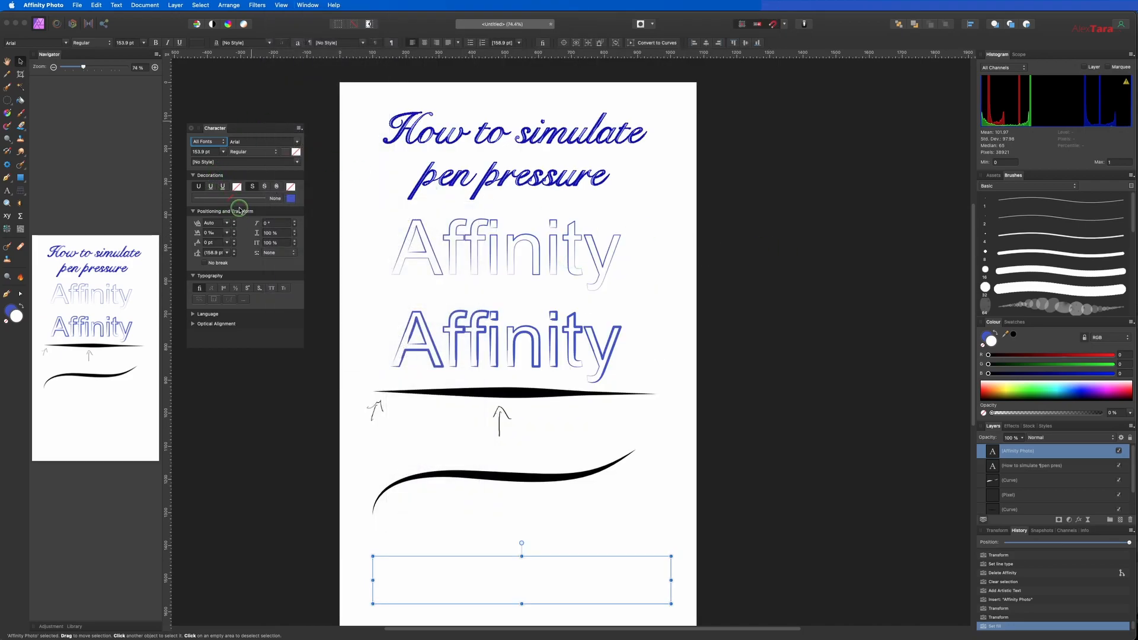
pyautogui.moveTo(268, 199)
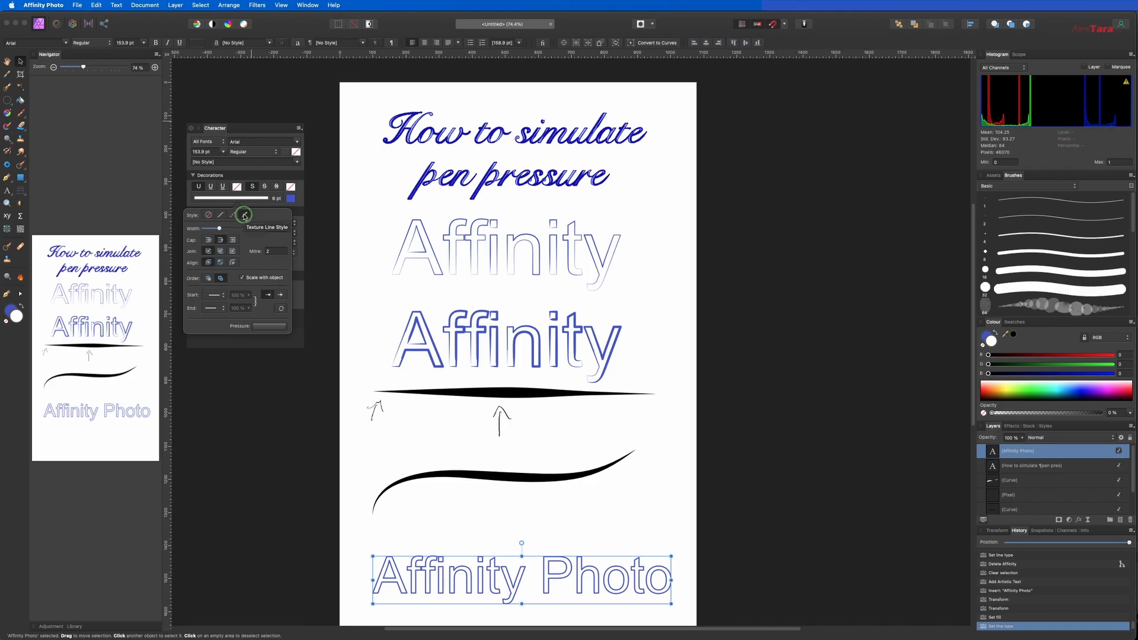
# Step: Thicken the blue text outline to about 7 pt
pyautogui.click(221, 229)
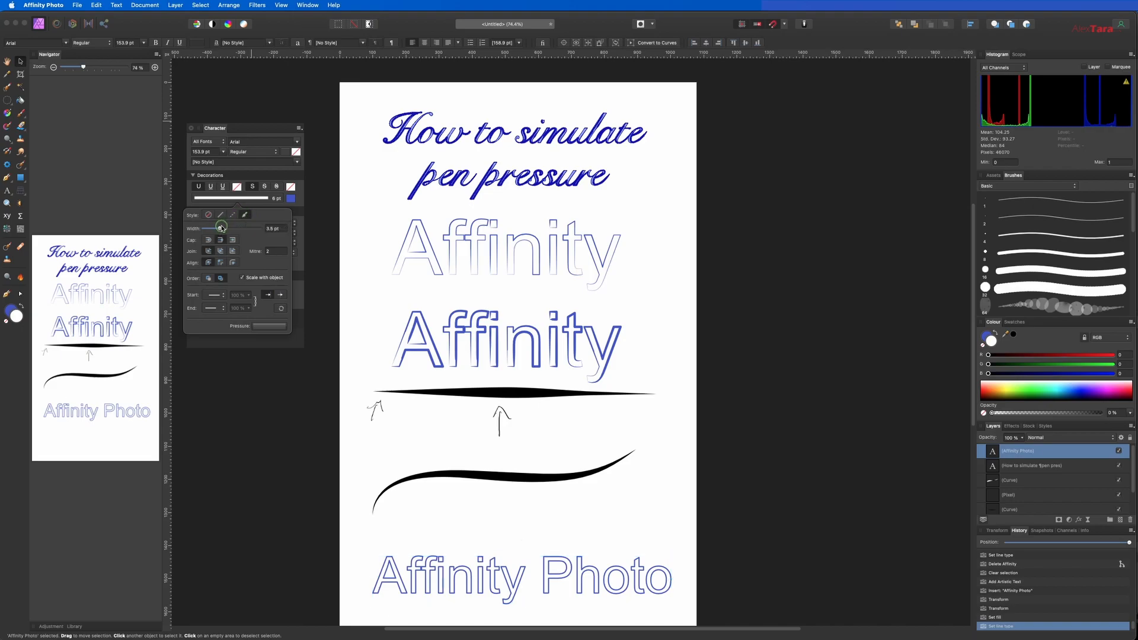
pyautogui.moveTo(219, 228); pyautogui.dragTo(228, 227)
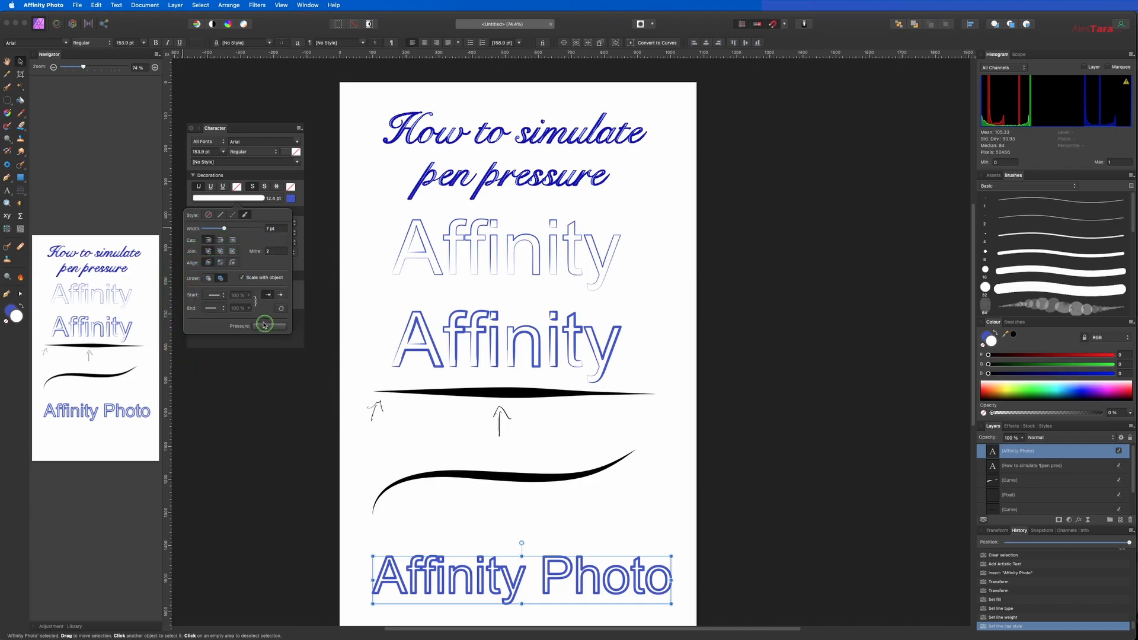
# Step: Give the text outline a pressure profile thin at the start, full, then vanishing at the end
pyautogui.click(269, 326)
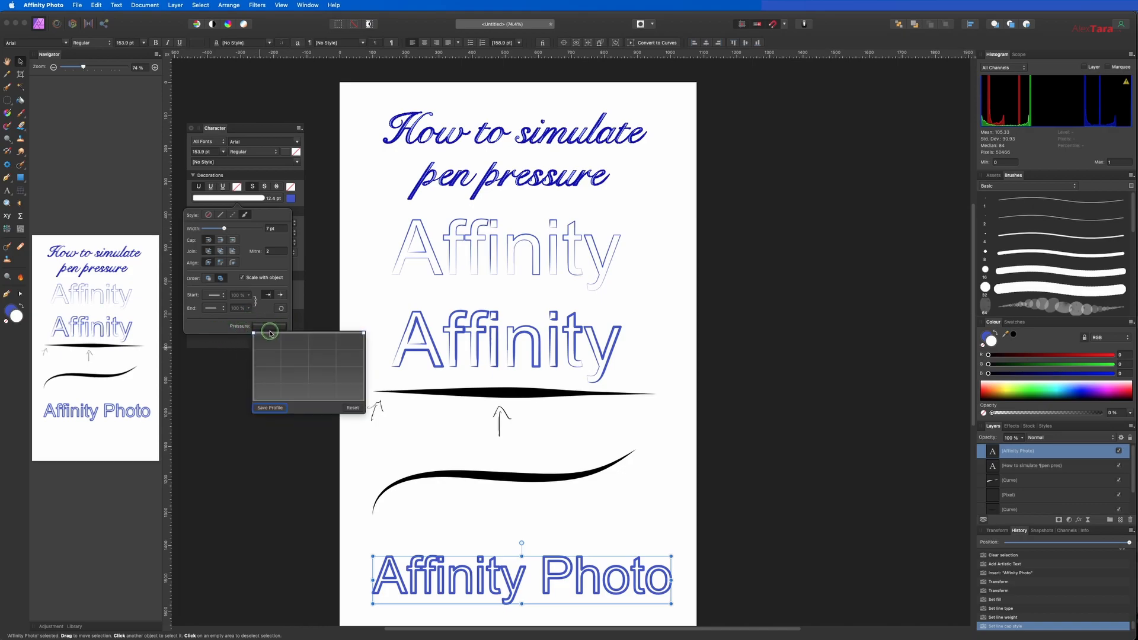
pyautogui.moveTo(270, 333); pyautogui.dragTo(252, 347)
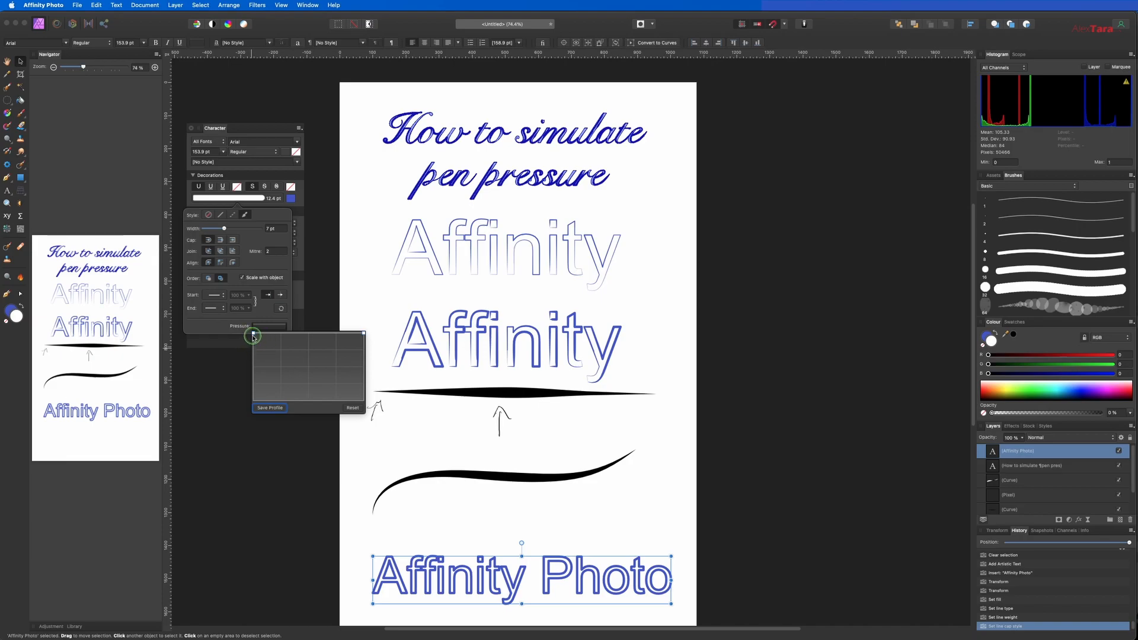
pyautogui.moveTo(254, 335); pyautogui.dragTo(254, 365)
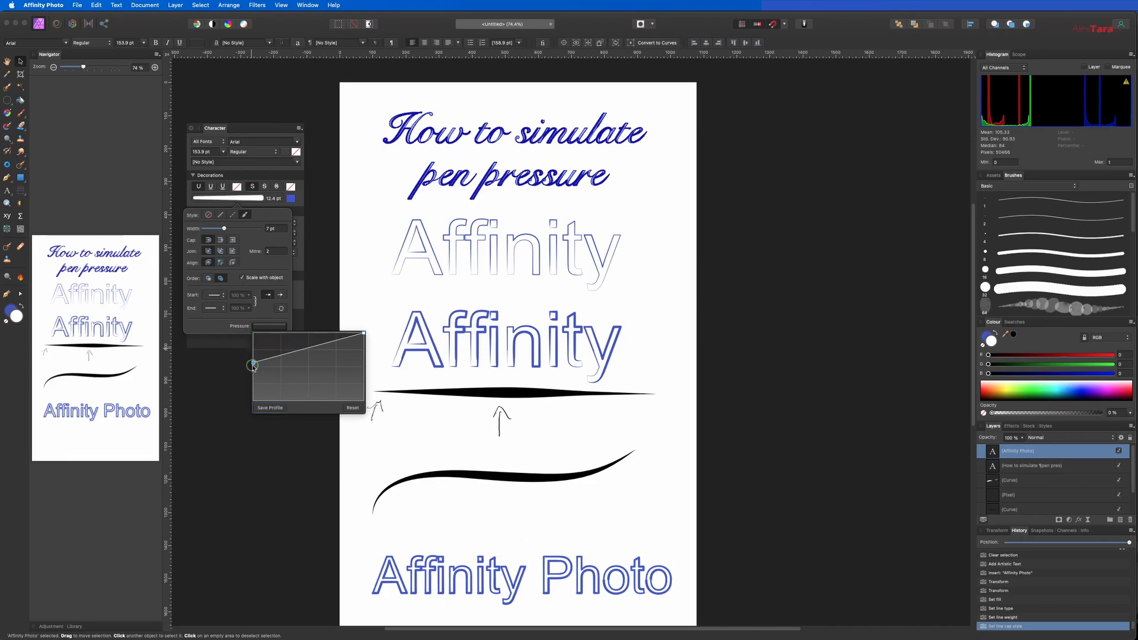
pyautogui.moveTo(252, 364); pyautogui.dragTo(361, 345)
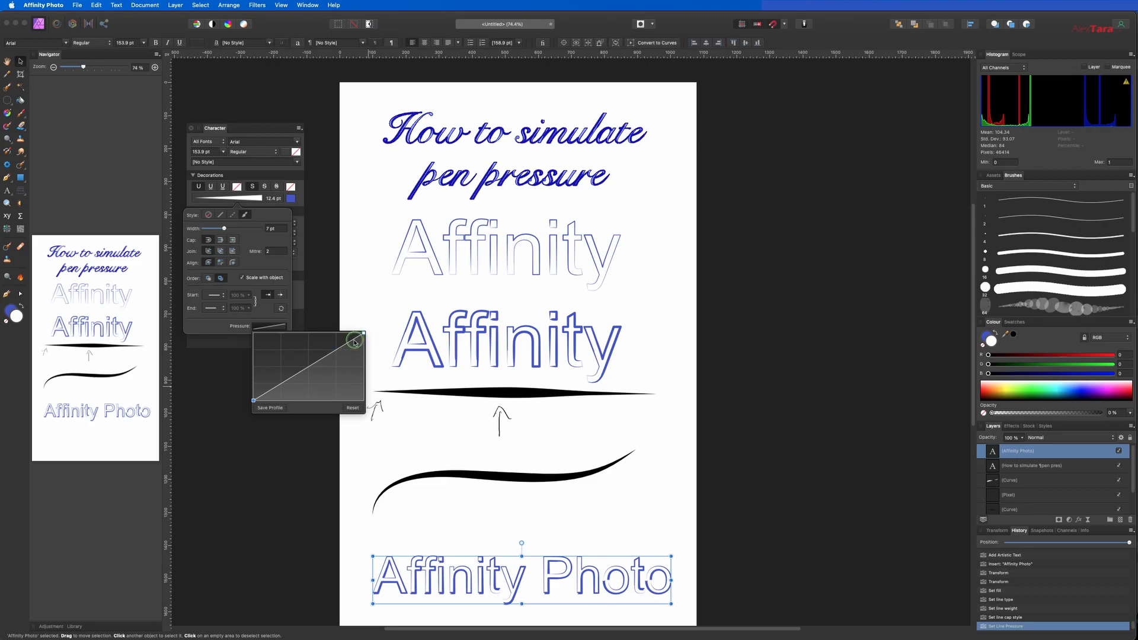
pyautogui.moveTo(354, 341); pyautogui.dragTo(368, 367)
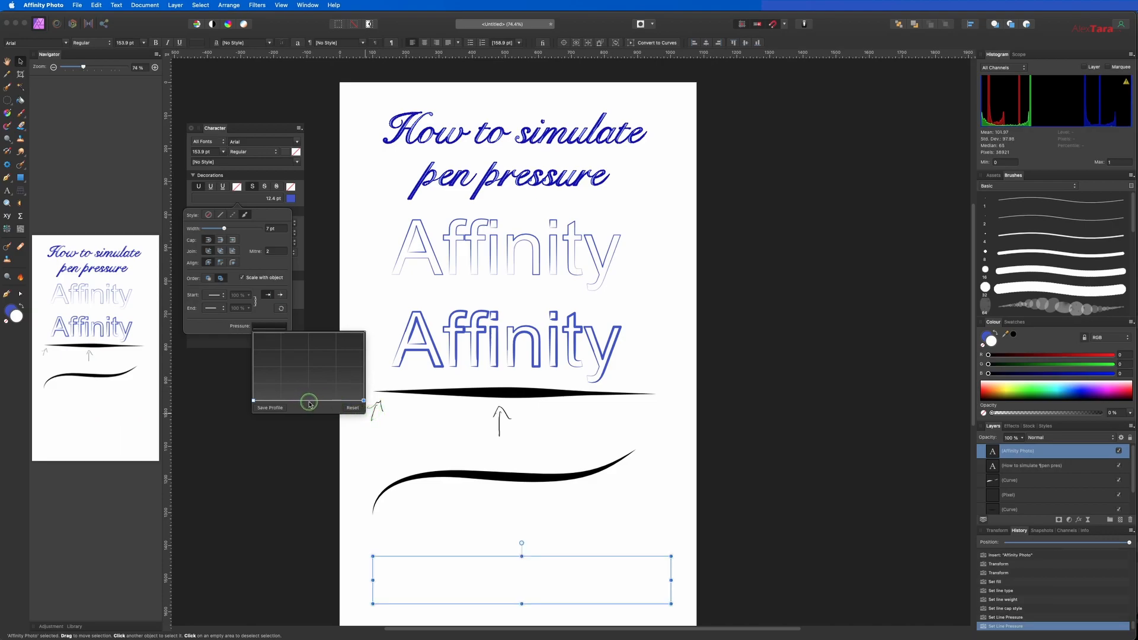
# Step: Arch the profile with a raised middle peak, shifting it along the stroke for even tapering
pyautogui.moveTo(308, 403); pyautogui.dragTo(335, 354)
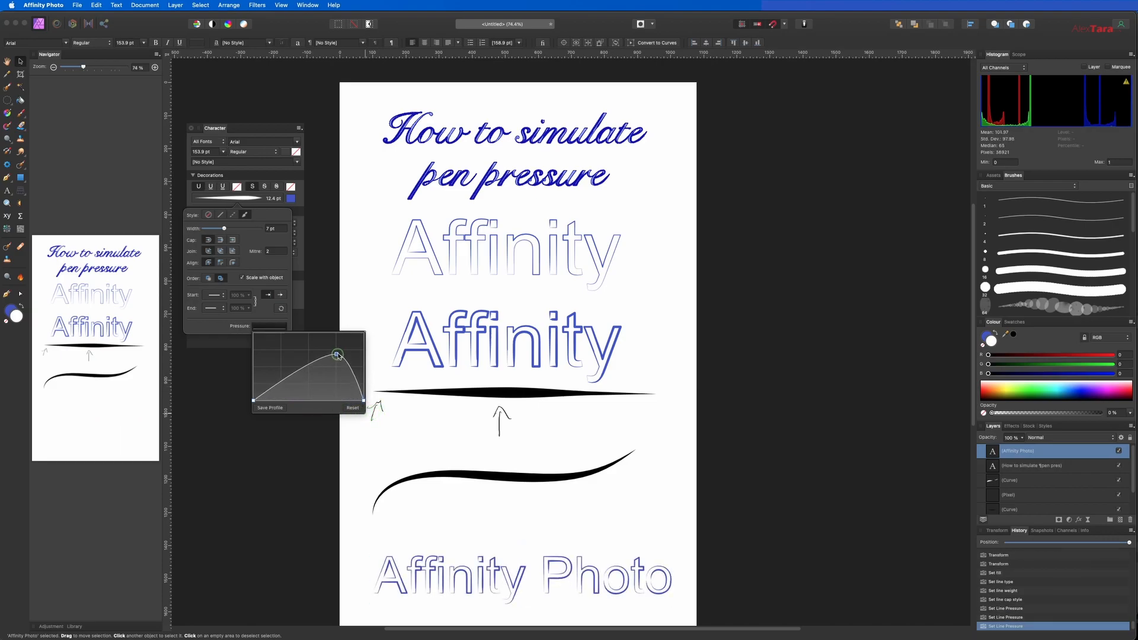
pyautogui.moveTo(335, 354); pyautogui.dragTo(346, 367)
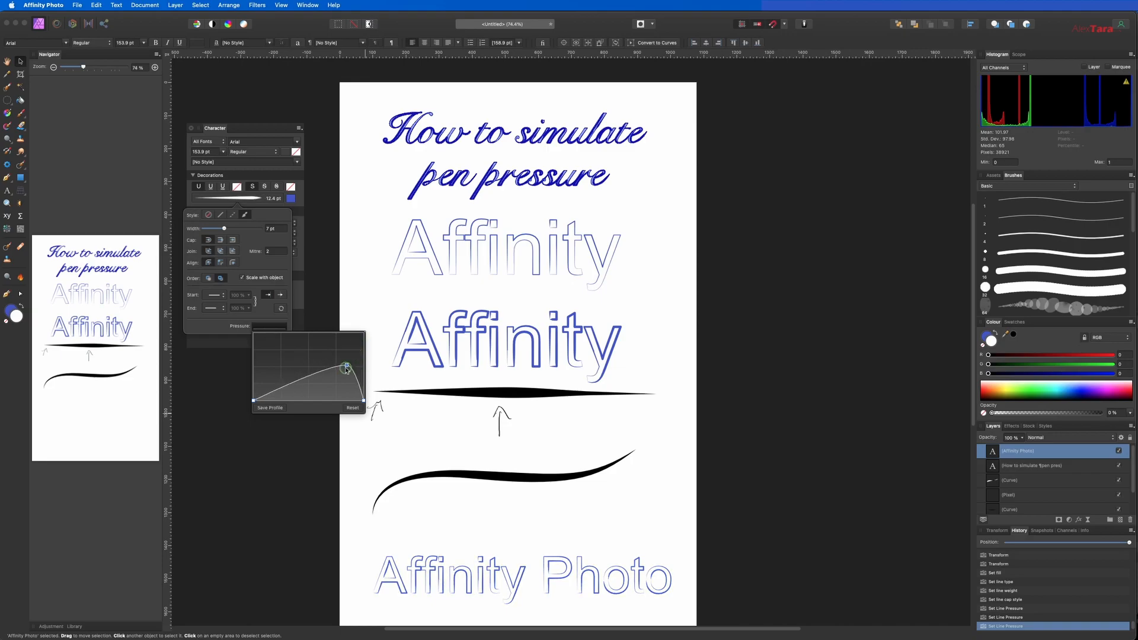
pyautogui.moveTo(346, 365); pyautogui.dragTo(316, 376)
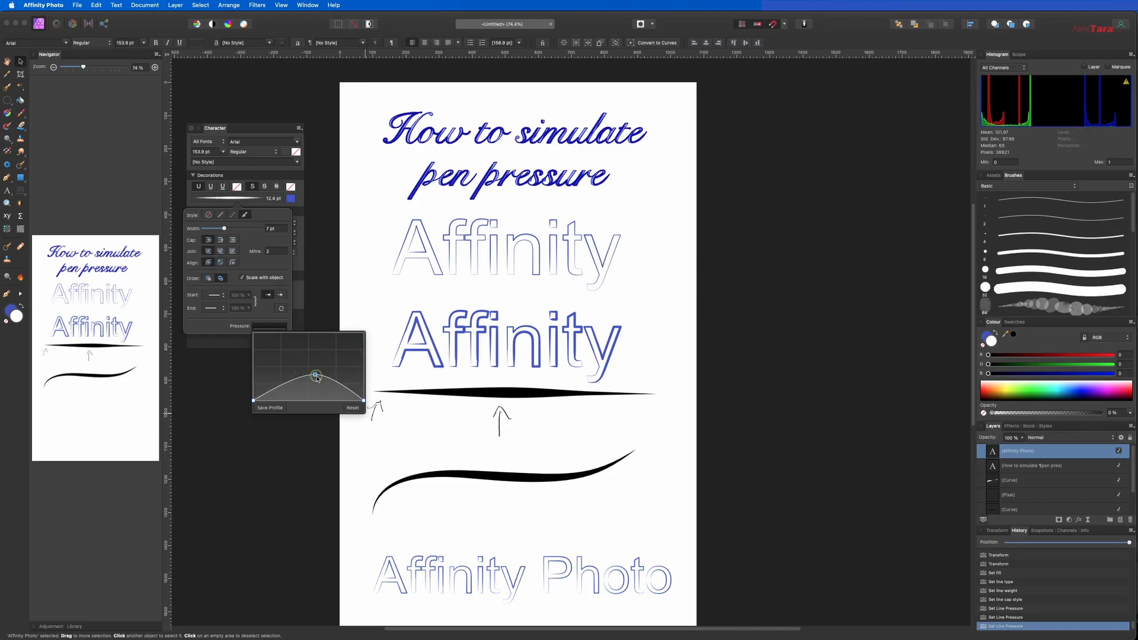
pyautogui.moveTo(315, 376); pyautogui.dragTo(315, 349)
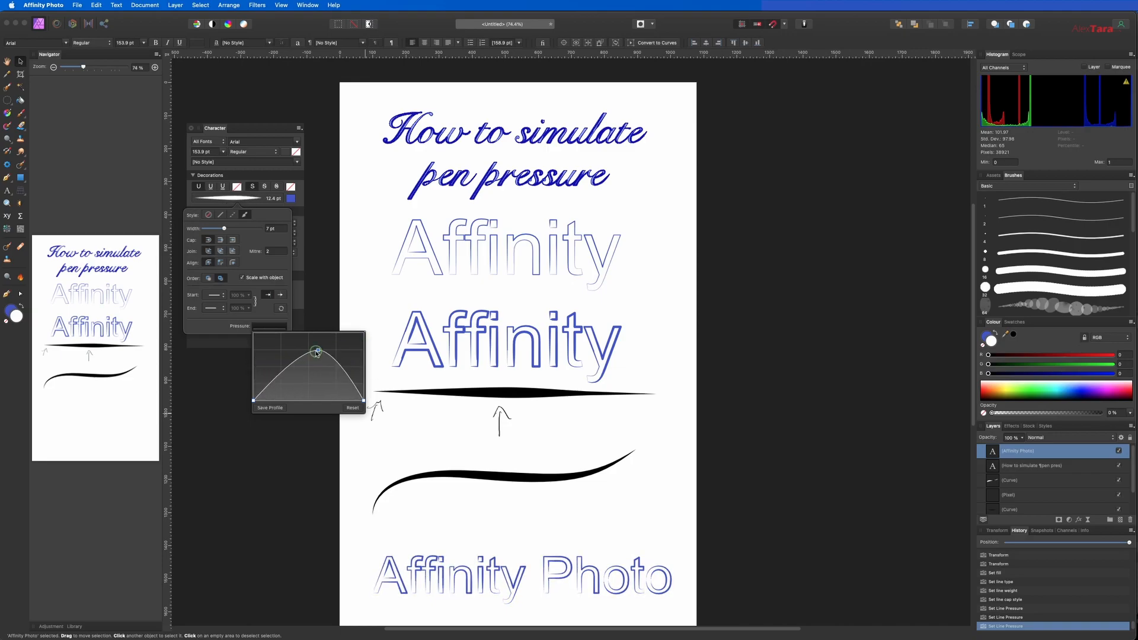
pyautogui.moveTo(318, 355); pyautogui.dragTo(277, 353)
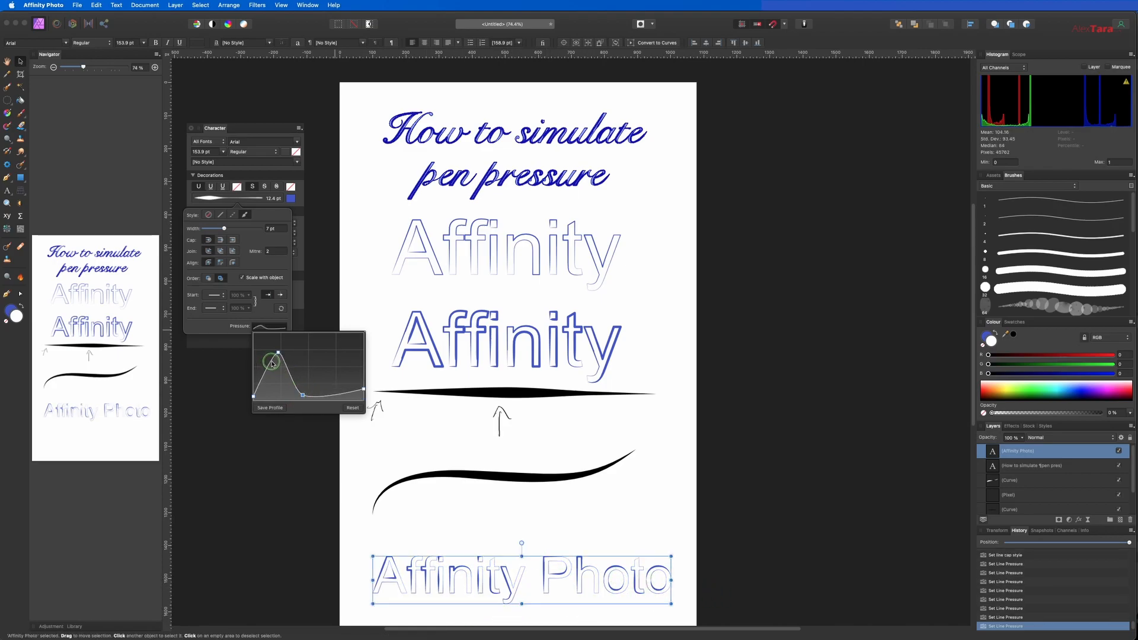
pyautogui.moveTo(274, 362); pyautogui.dragTo(304, 344)
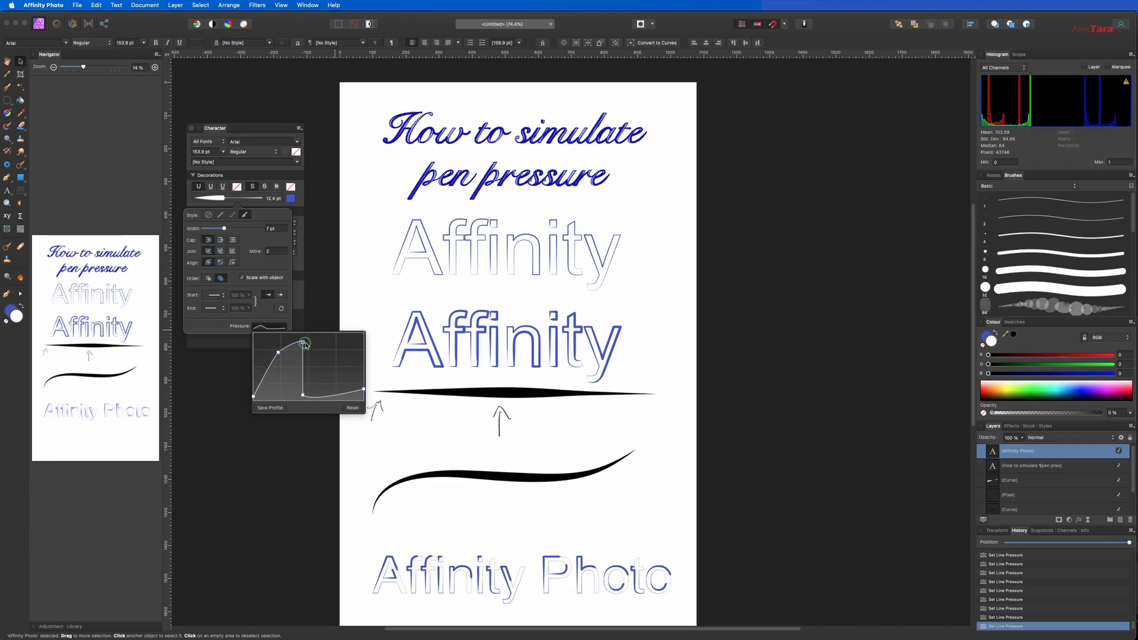
pyautogui.moveTo(304, 343); pyautogui.dragTo(306, 364)
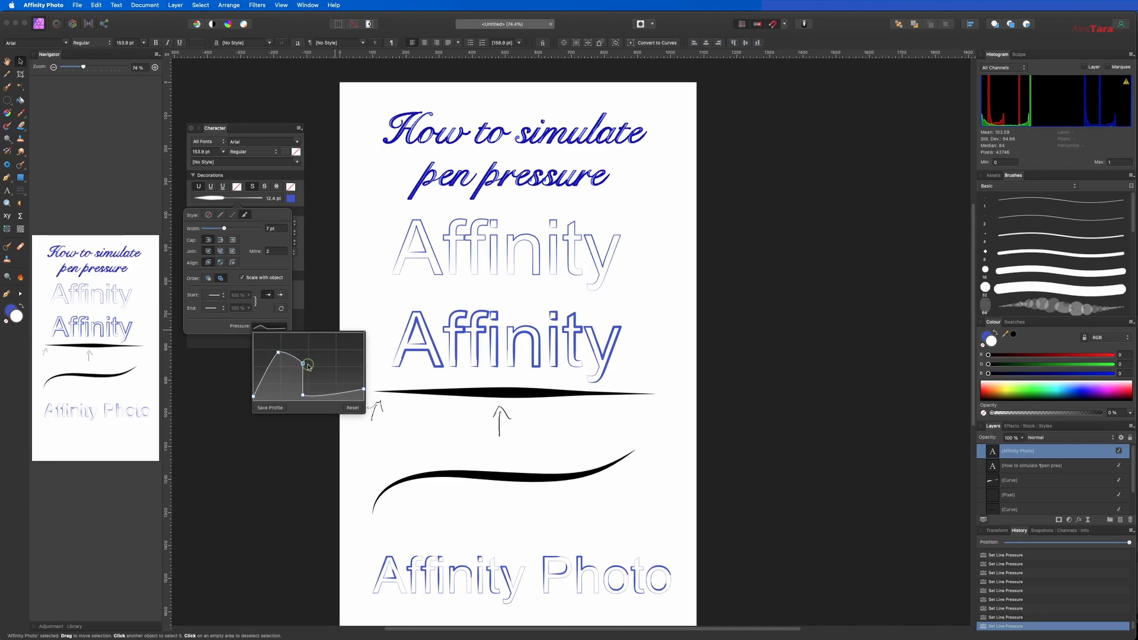
pyautogui.moveTo(306, 364); pyautogui.dragTo(337, 389)
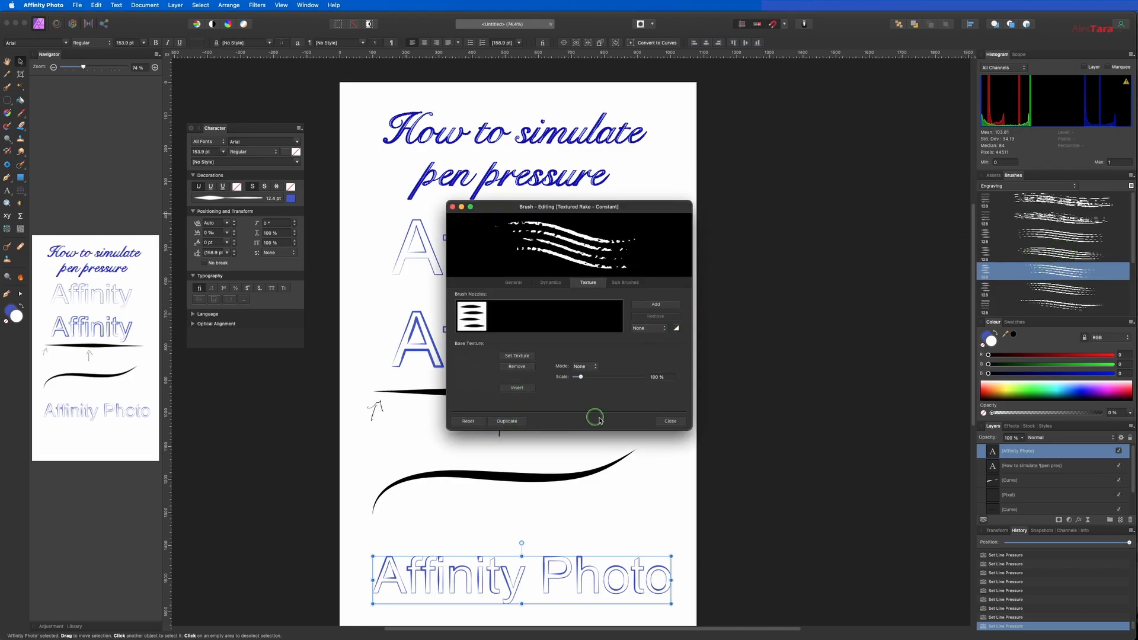
# Step: Dismiss the brush editor and browse the outline's colour swatches and Decorations options
pyautogui.click(670, 422)
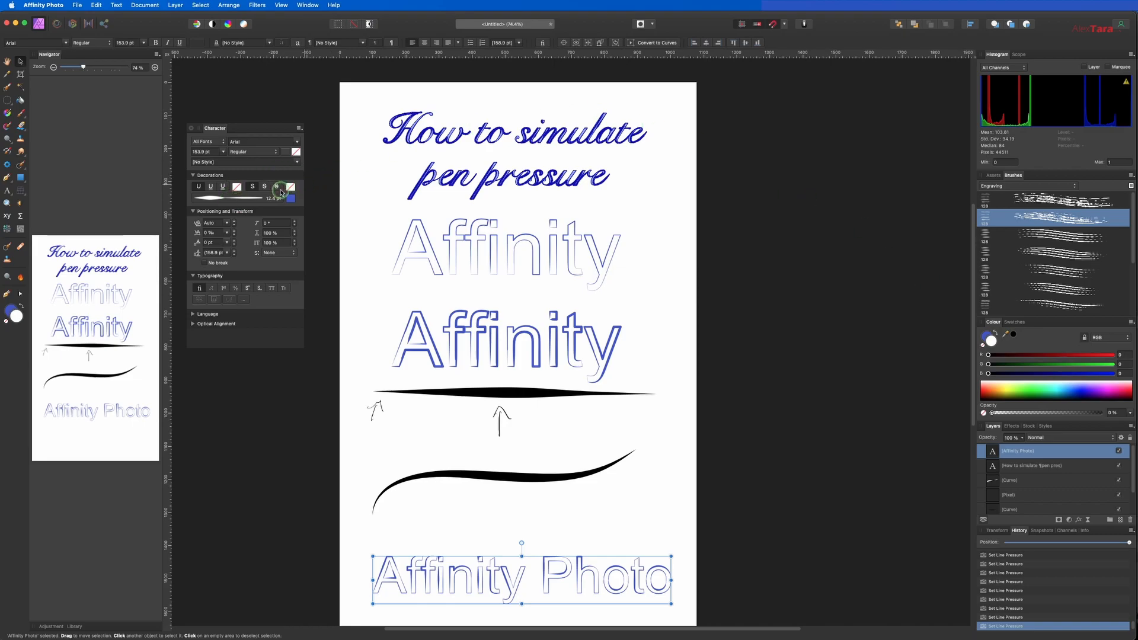
pyautogui.click(293, 186)
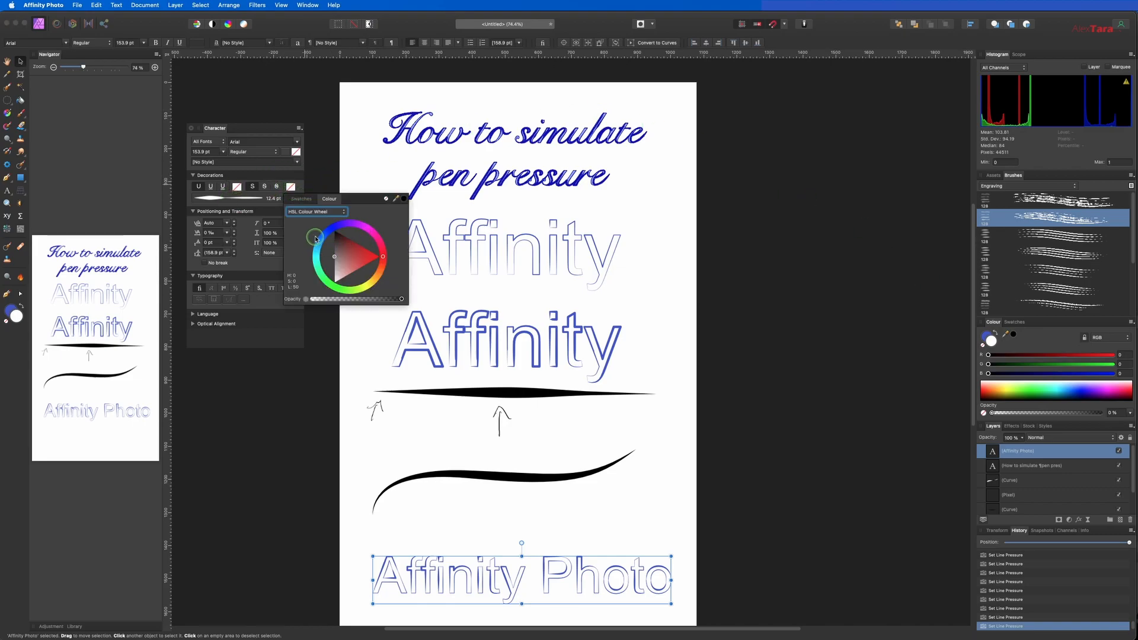
pyautogui.click(301, 199)
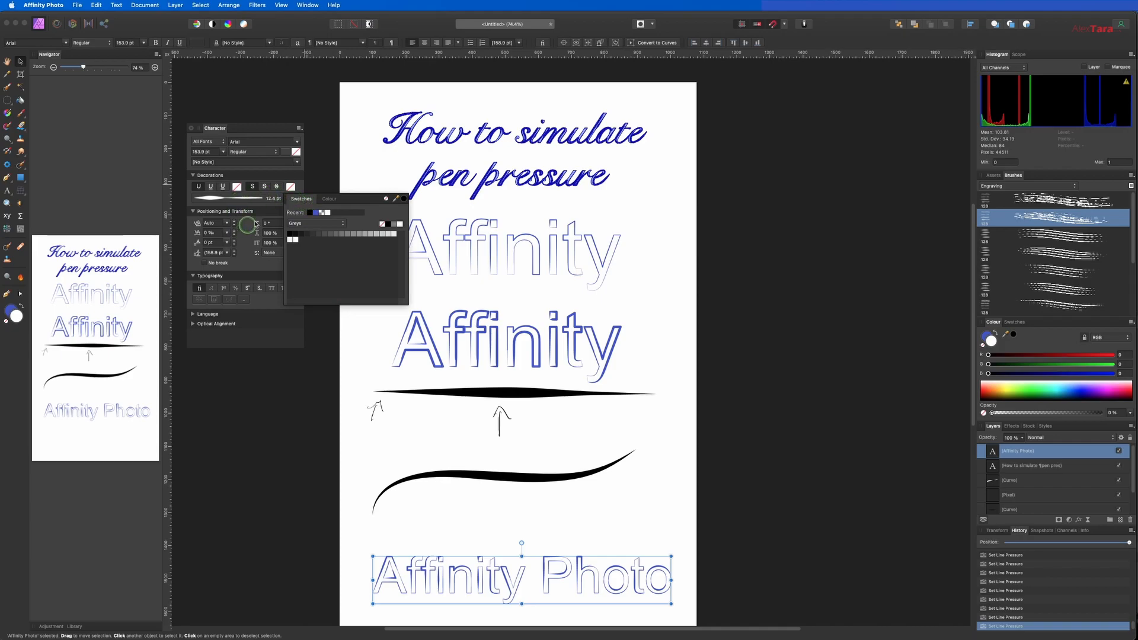
pyautogui.click(194, 175)
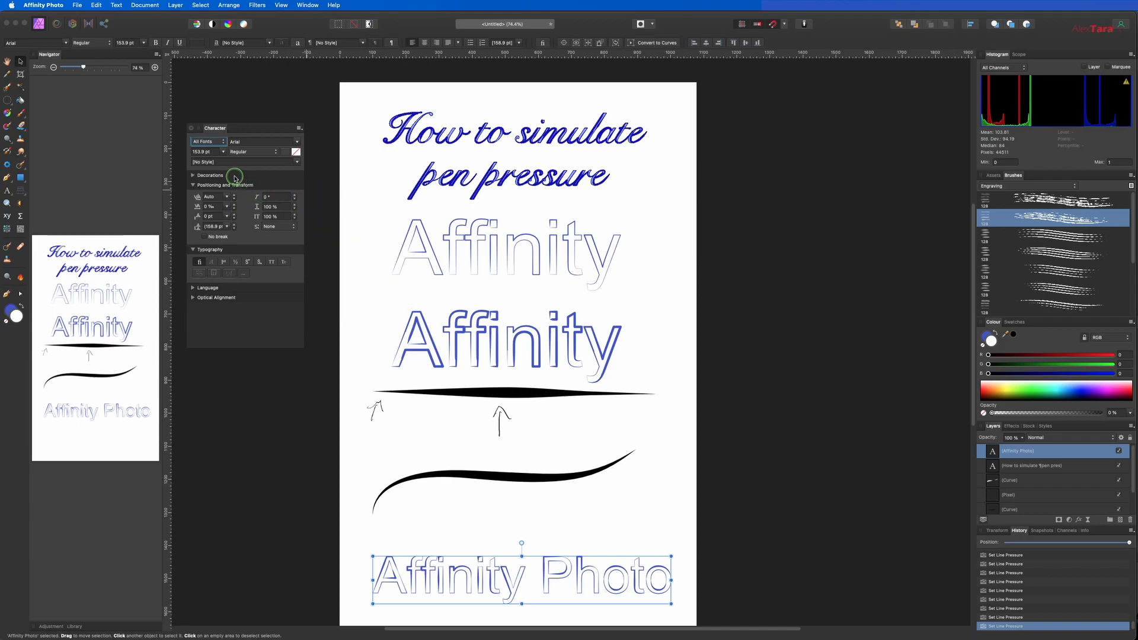
pyautogui.click(237, 184)
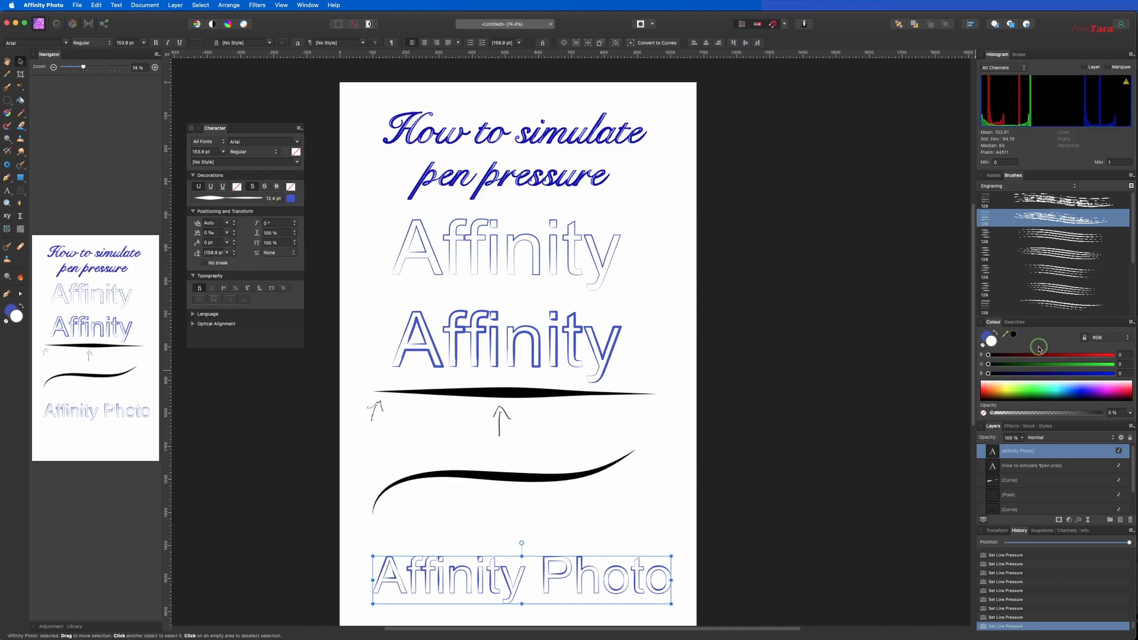
pyautogui.moveTo(1038, 349)
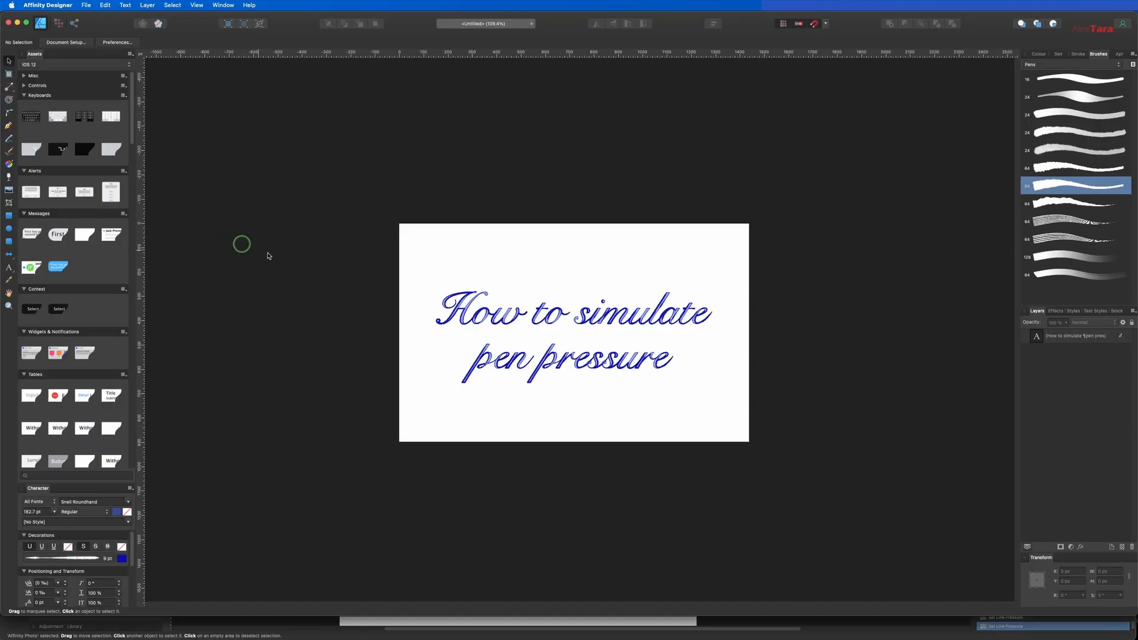
# Step: Select the handwritten 'Affinity' title and reshape its stroke pressure profile
pyautogui.click(594, 329)
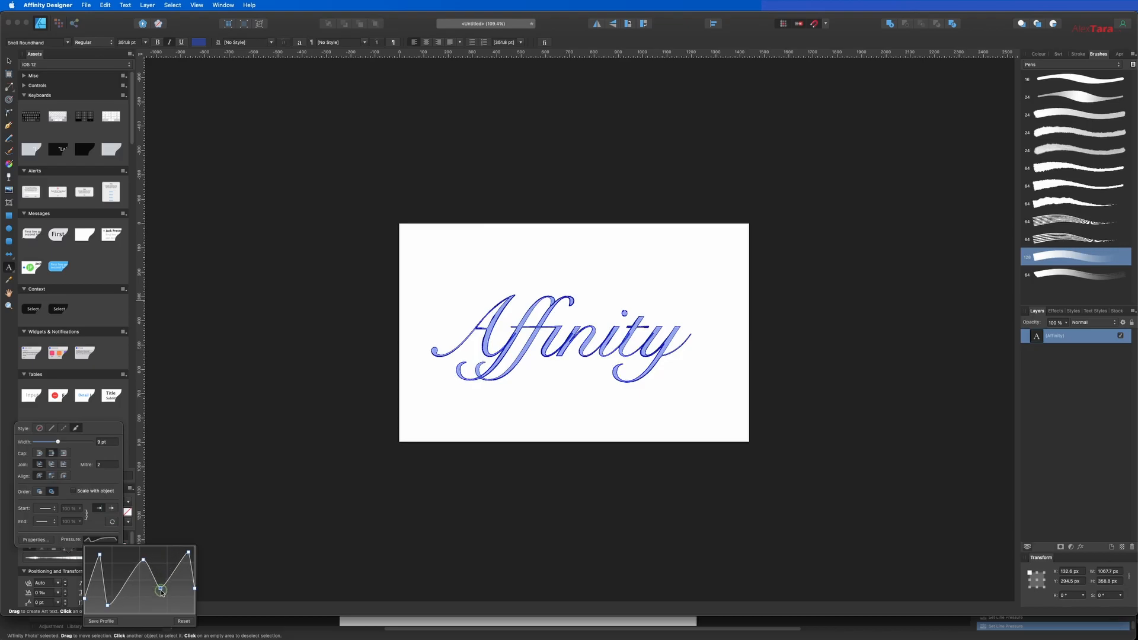
pyautogui.moveTo(161, 590); pyautogui.dragTo(123, 553)
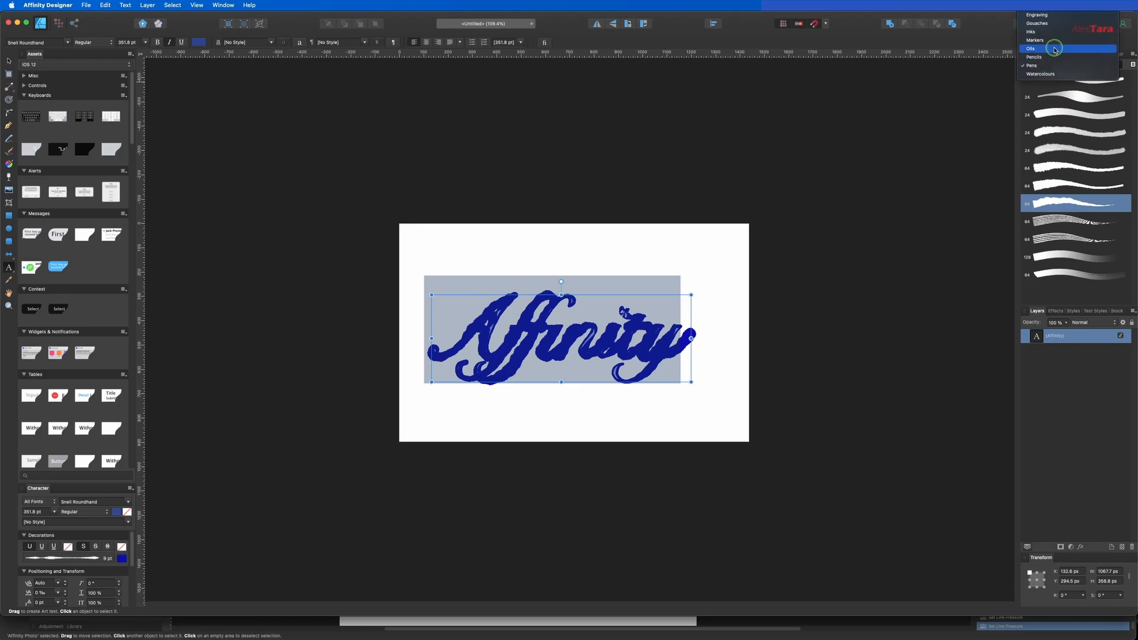
# Step: Apply an Oils brush stroke to the Affinity text and thin its width to about 11 pt
pyautogui.click(1052, 48)
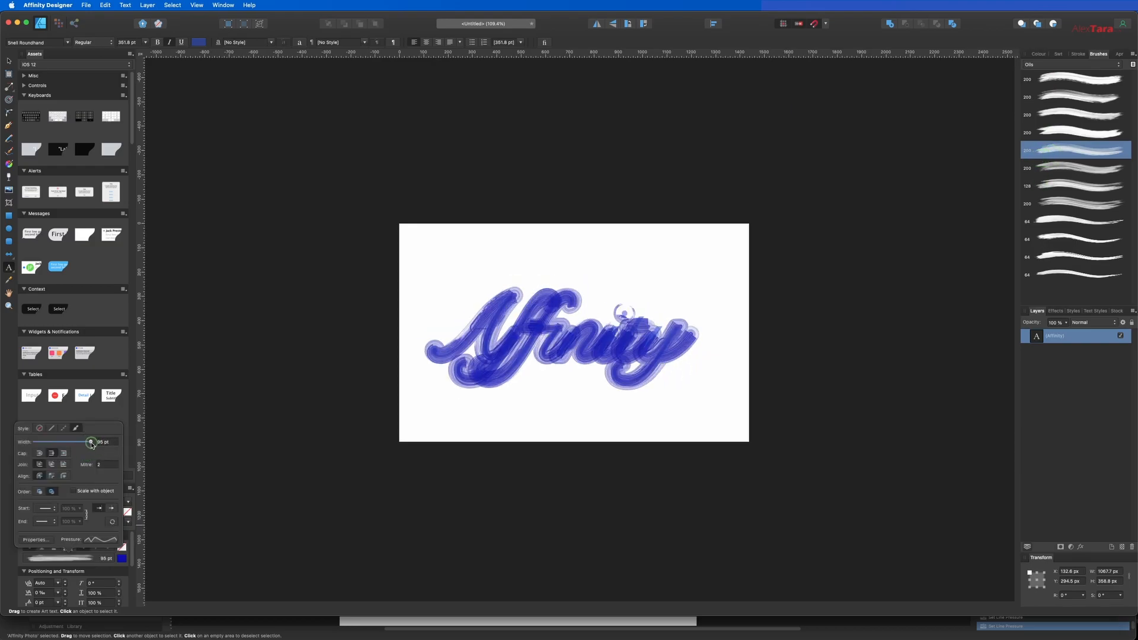
pyautogui.moveTo(91, 441); pyautogui.dragTo(74, 441)
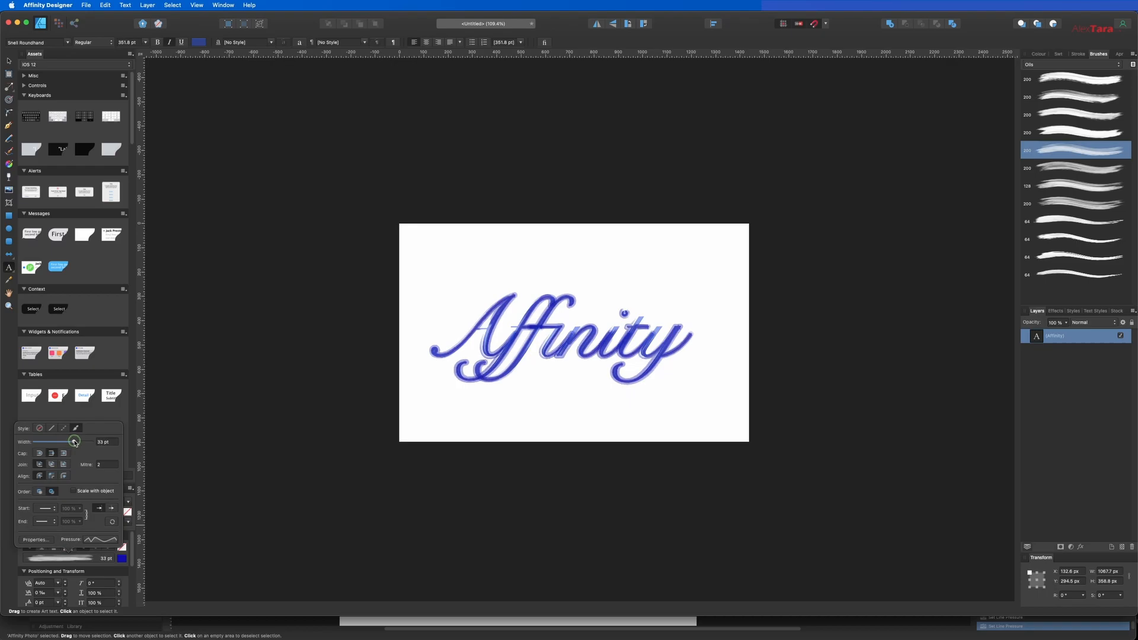
pyautogui.moveTo(73, 441); pyautogui.dragTo(79, 441)
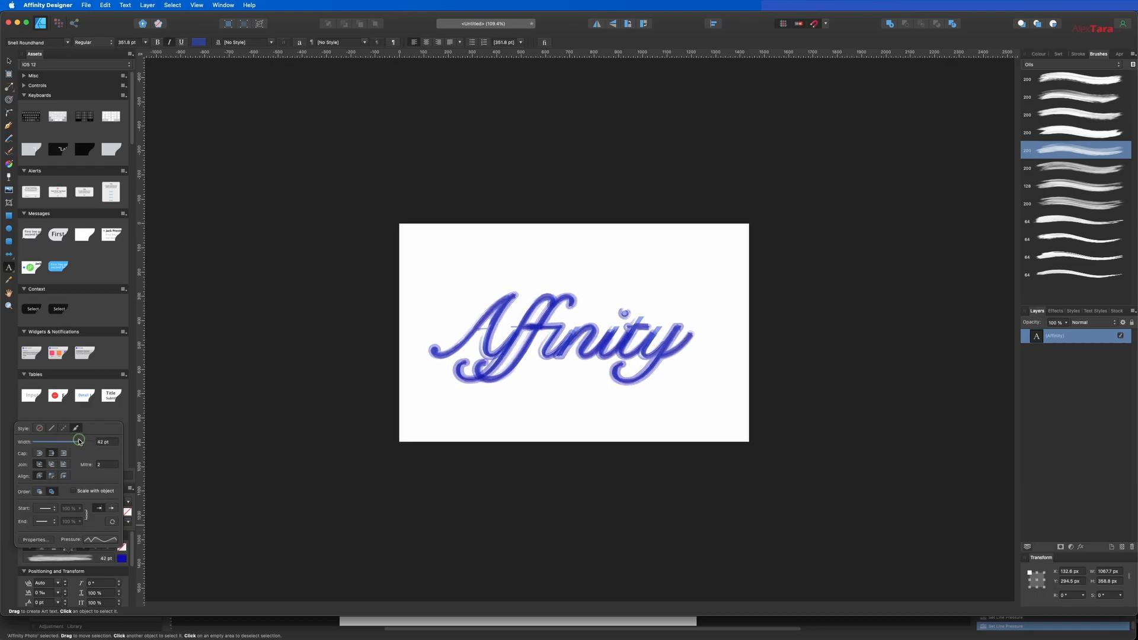
pyautogui.moveTo(79, 441); pyautogui.dragTo(67, 441)
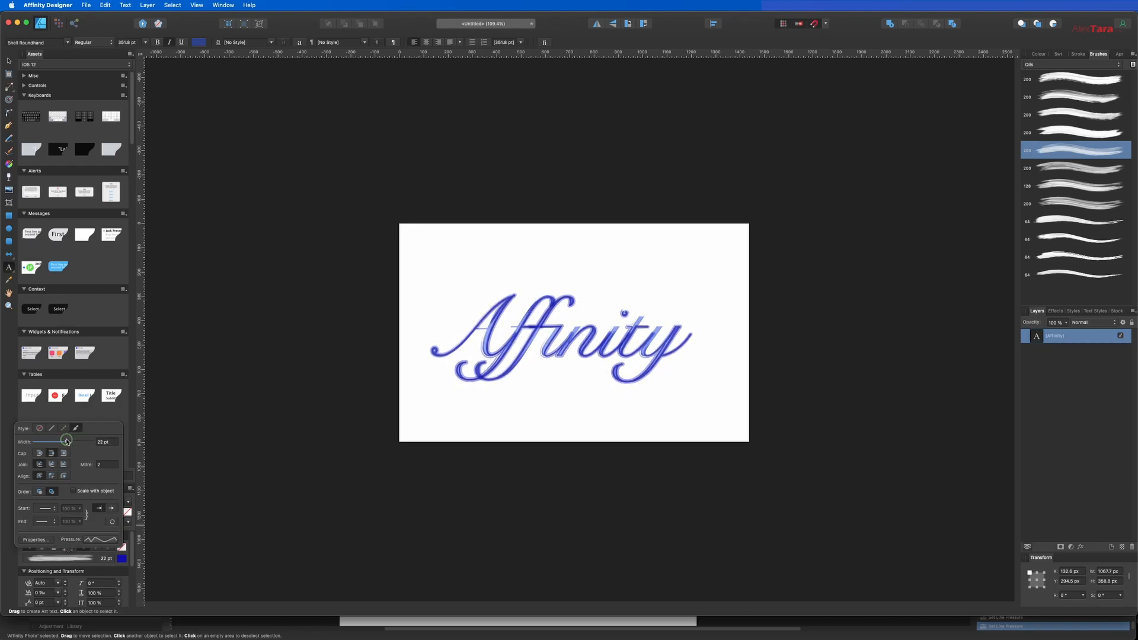
pyautogui.moveTo(66, 440); pyautogui.dragTo(60, 441)
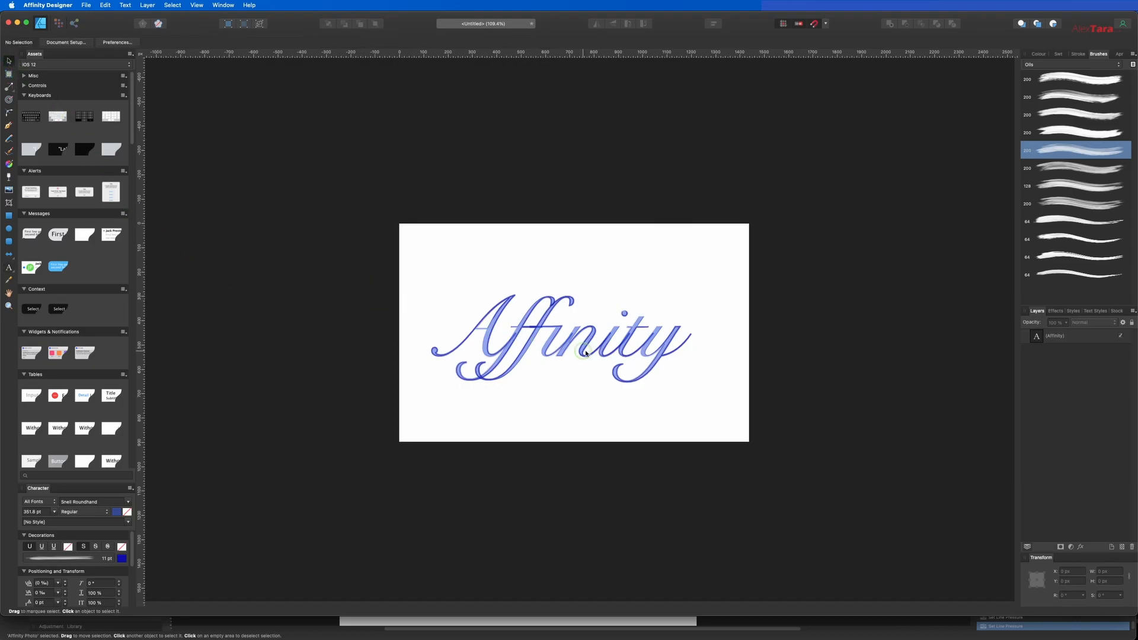
# Step: Select the oil-brushed Affinity text ready to copy it into Affinity Photo
pyautogui.click(585, 354)
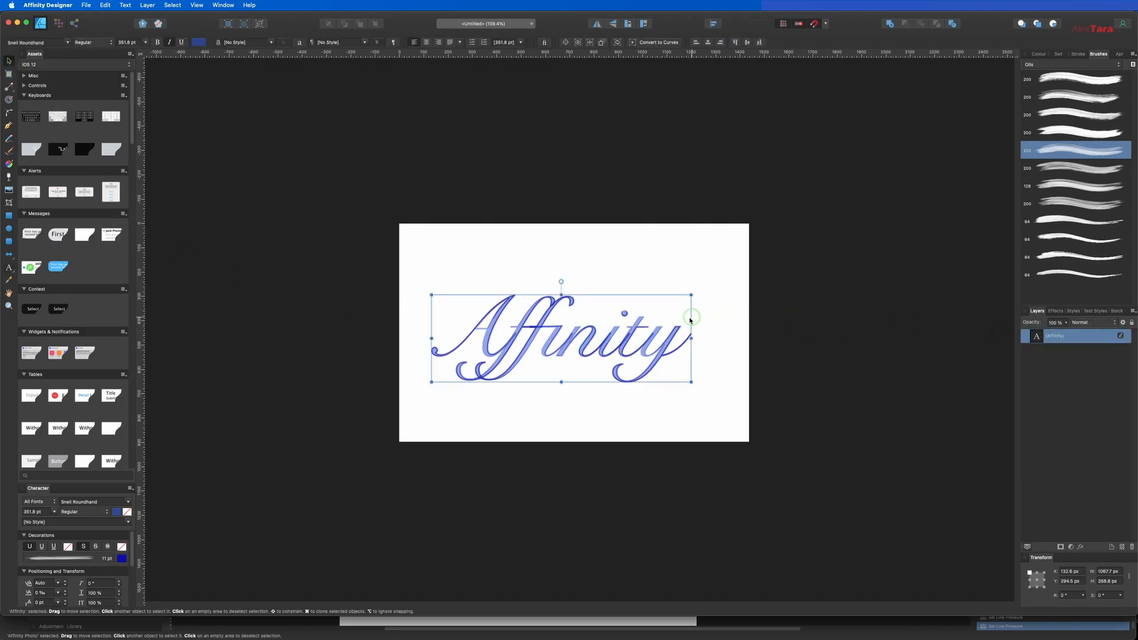
pyautogui.moveTo(704, 334)
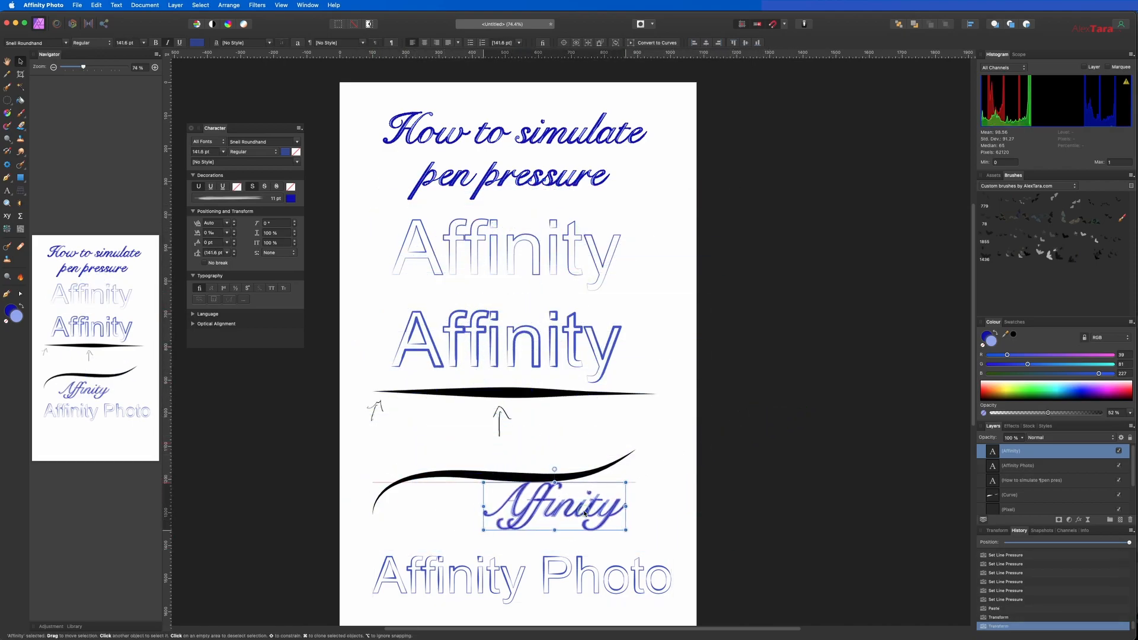
# Step: Enlarge the pasted text over the curve, re-type it as 'Photo' in Beirut and shift it right
pyautogui.moveTo(624, 530); pyautogui.dragTo(631, 530)
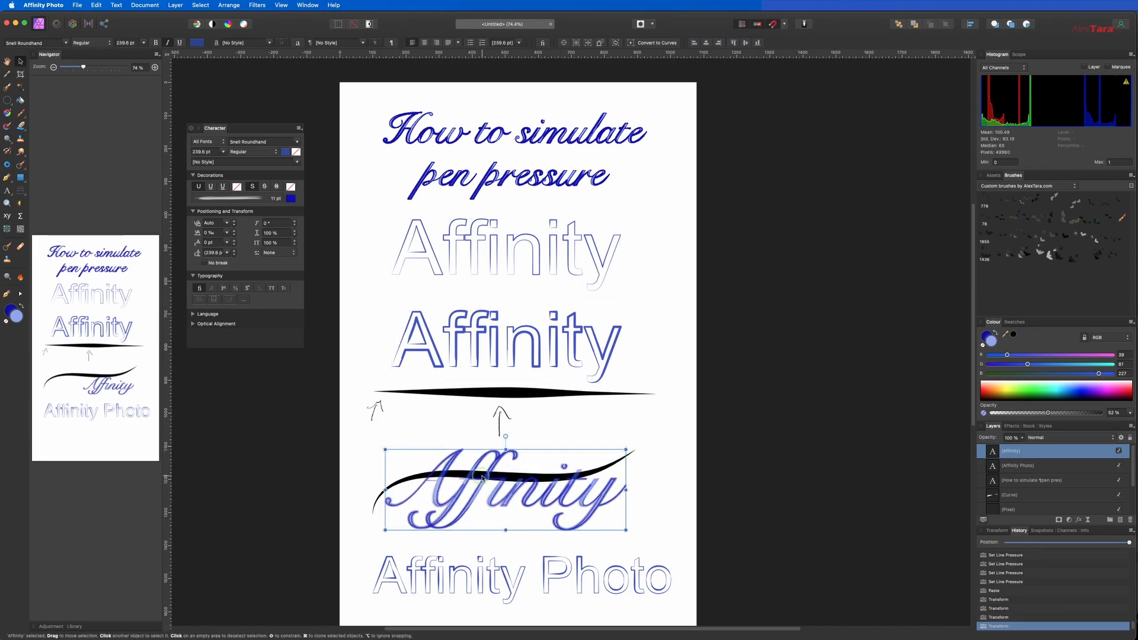
pyautogui.moveTo(505, 485); pyautogui.dragTo(537, 537)
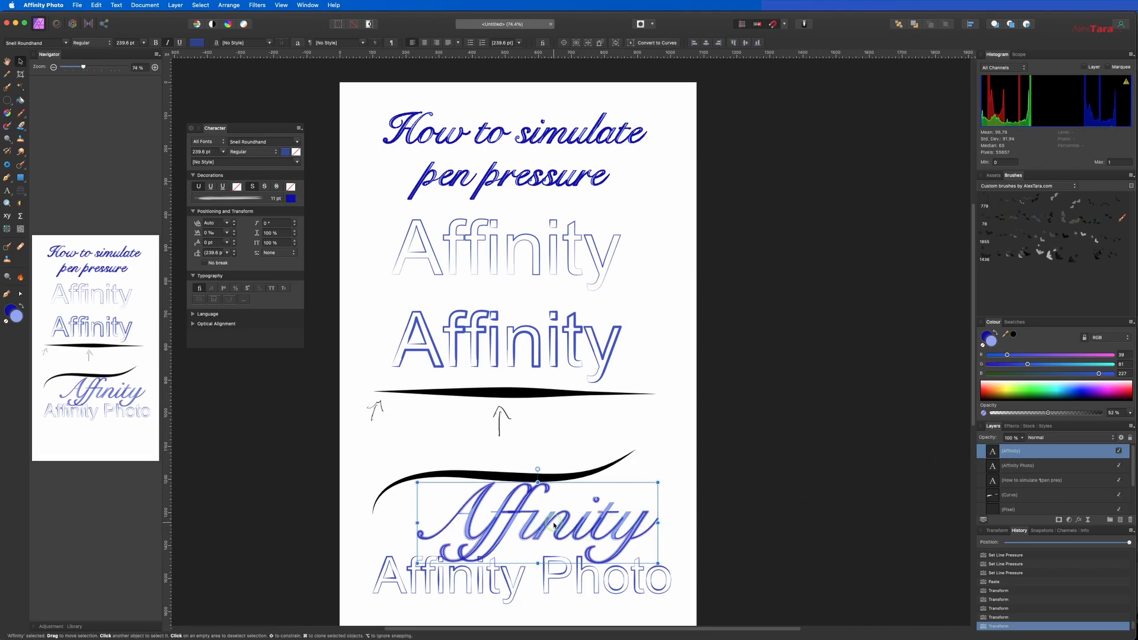
pyautogui.doubleClick(552, 525)
pyautogui.write('Photo')
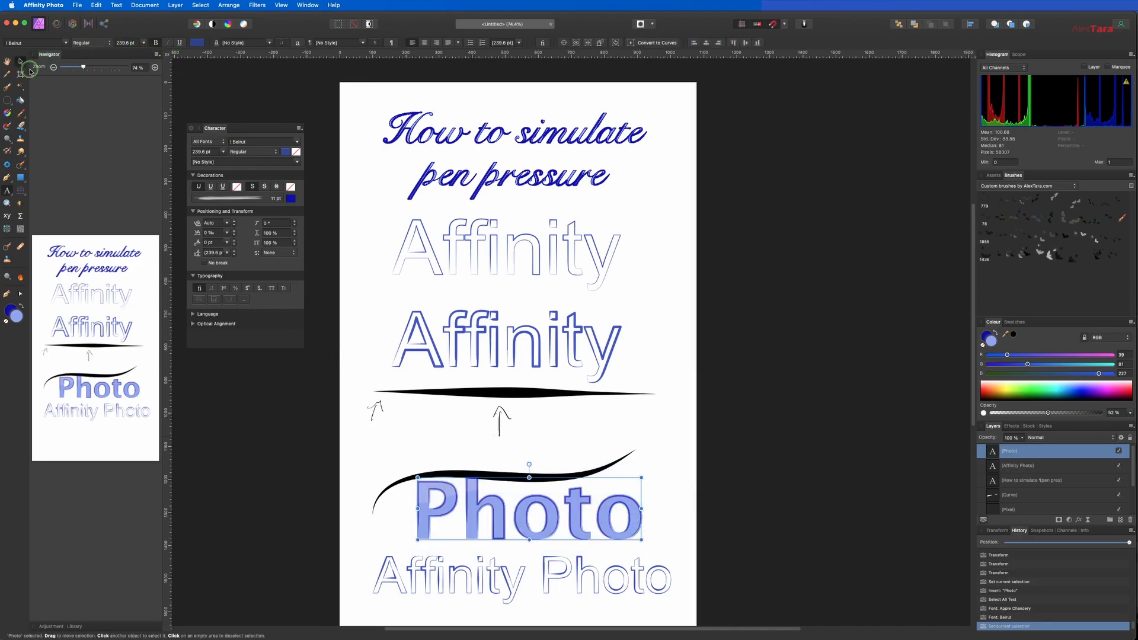
pyautogui.moveTo(509, 508); pyautogui.dragTo(580, 519)
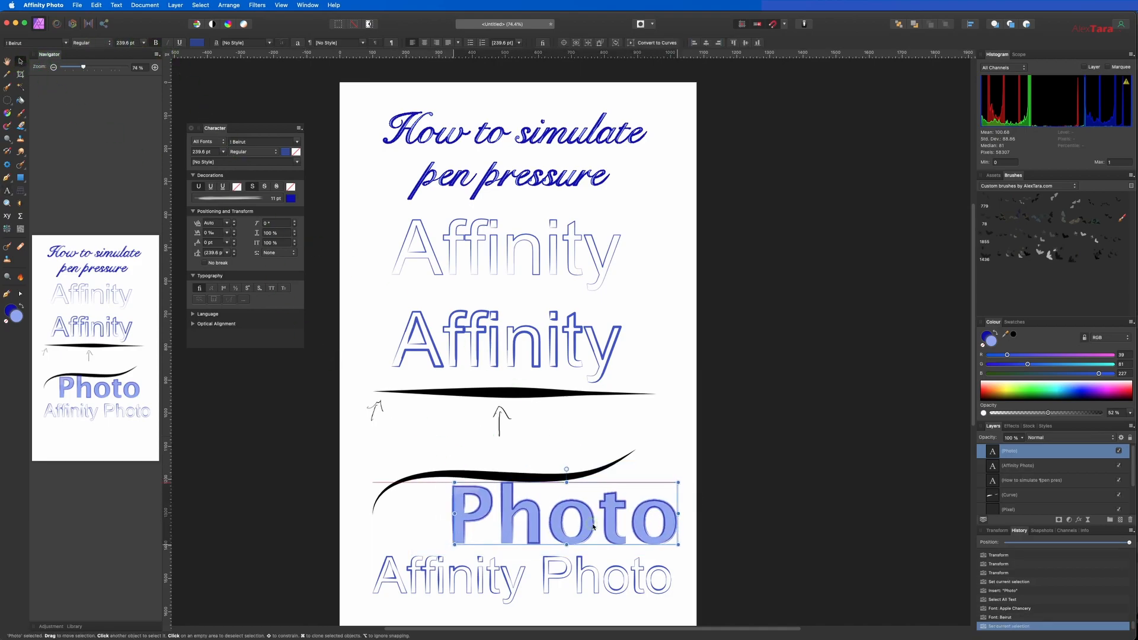